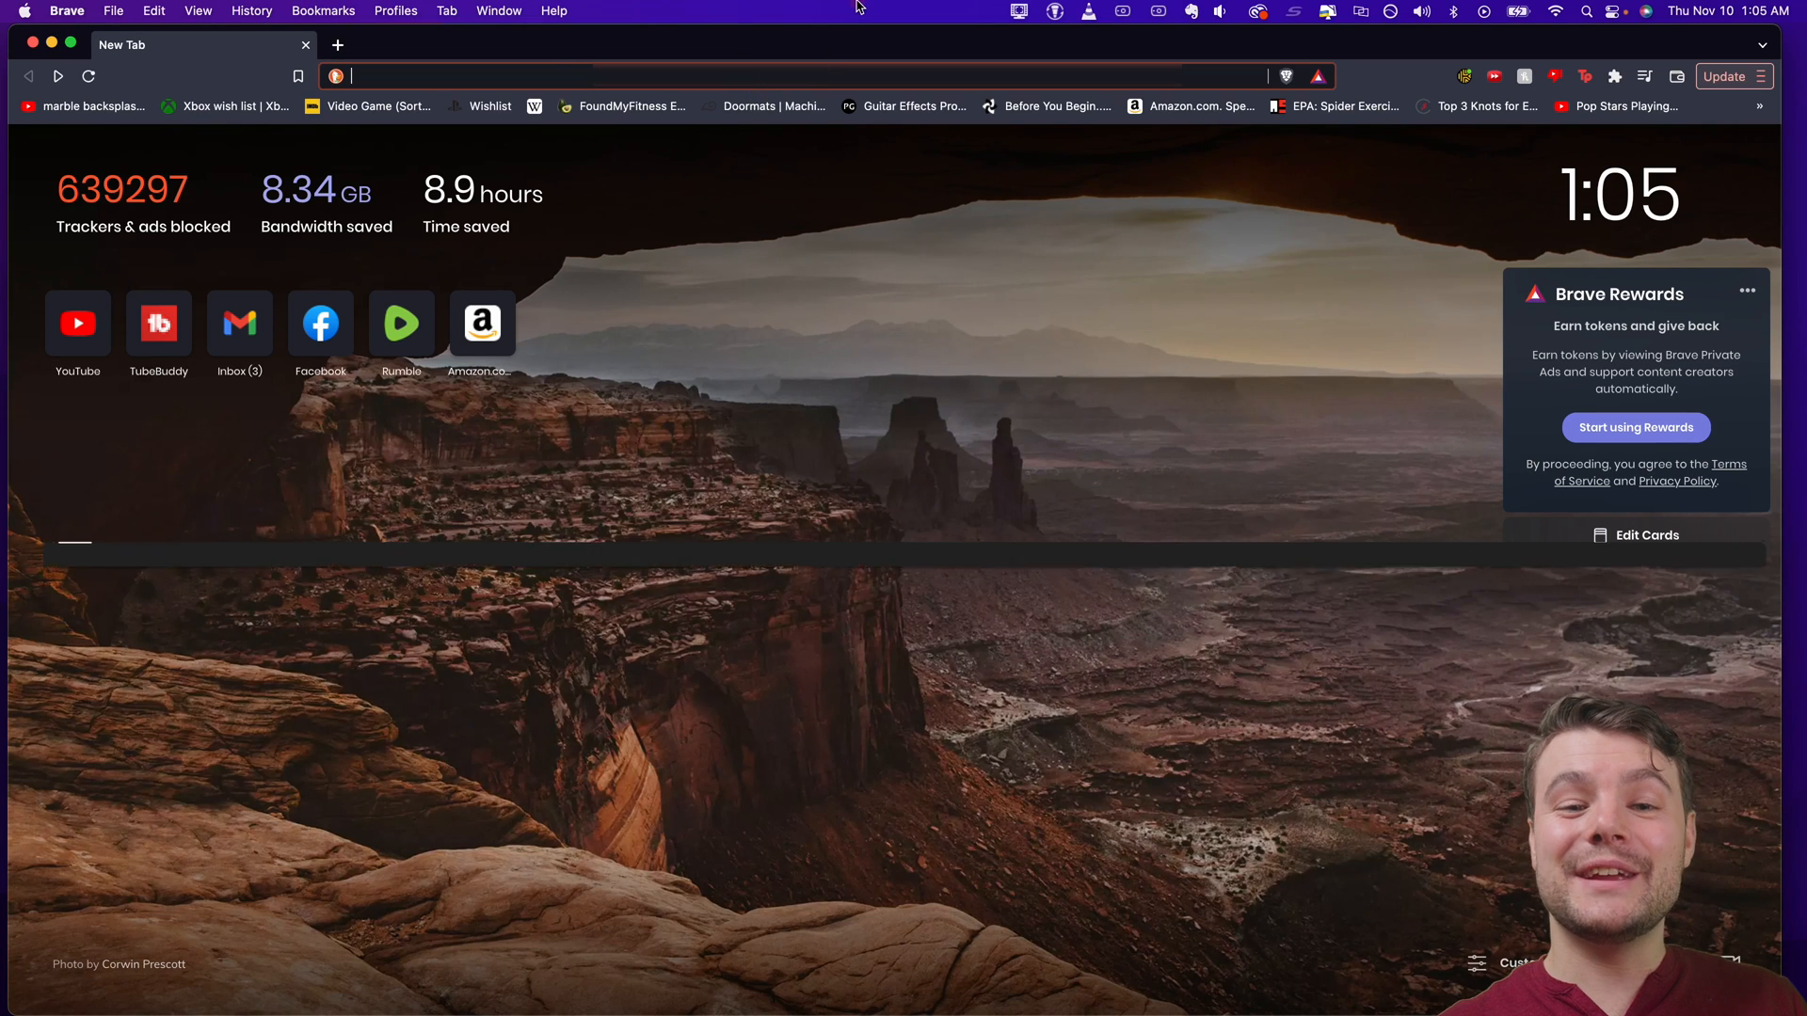
Go to business.facebook.com/settings/pixels in a new Brave tab
type("business.facebook.com/settings/pixels")
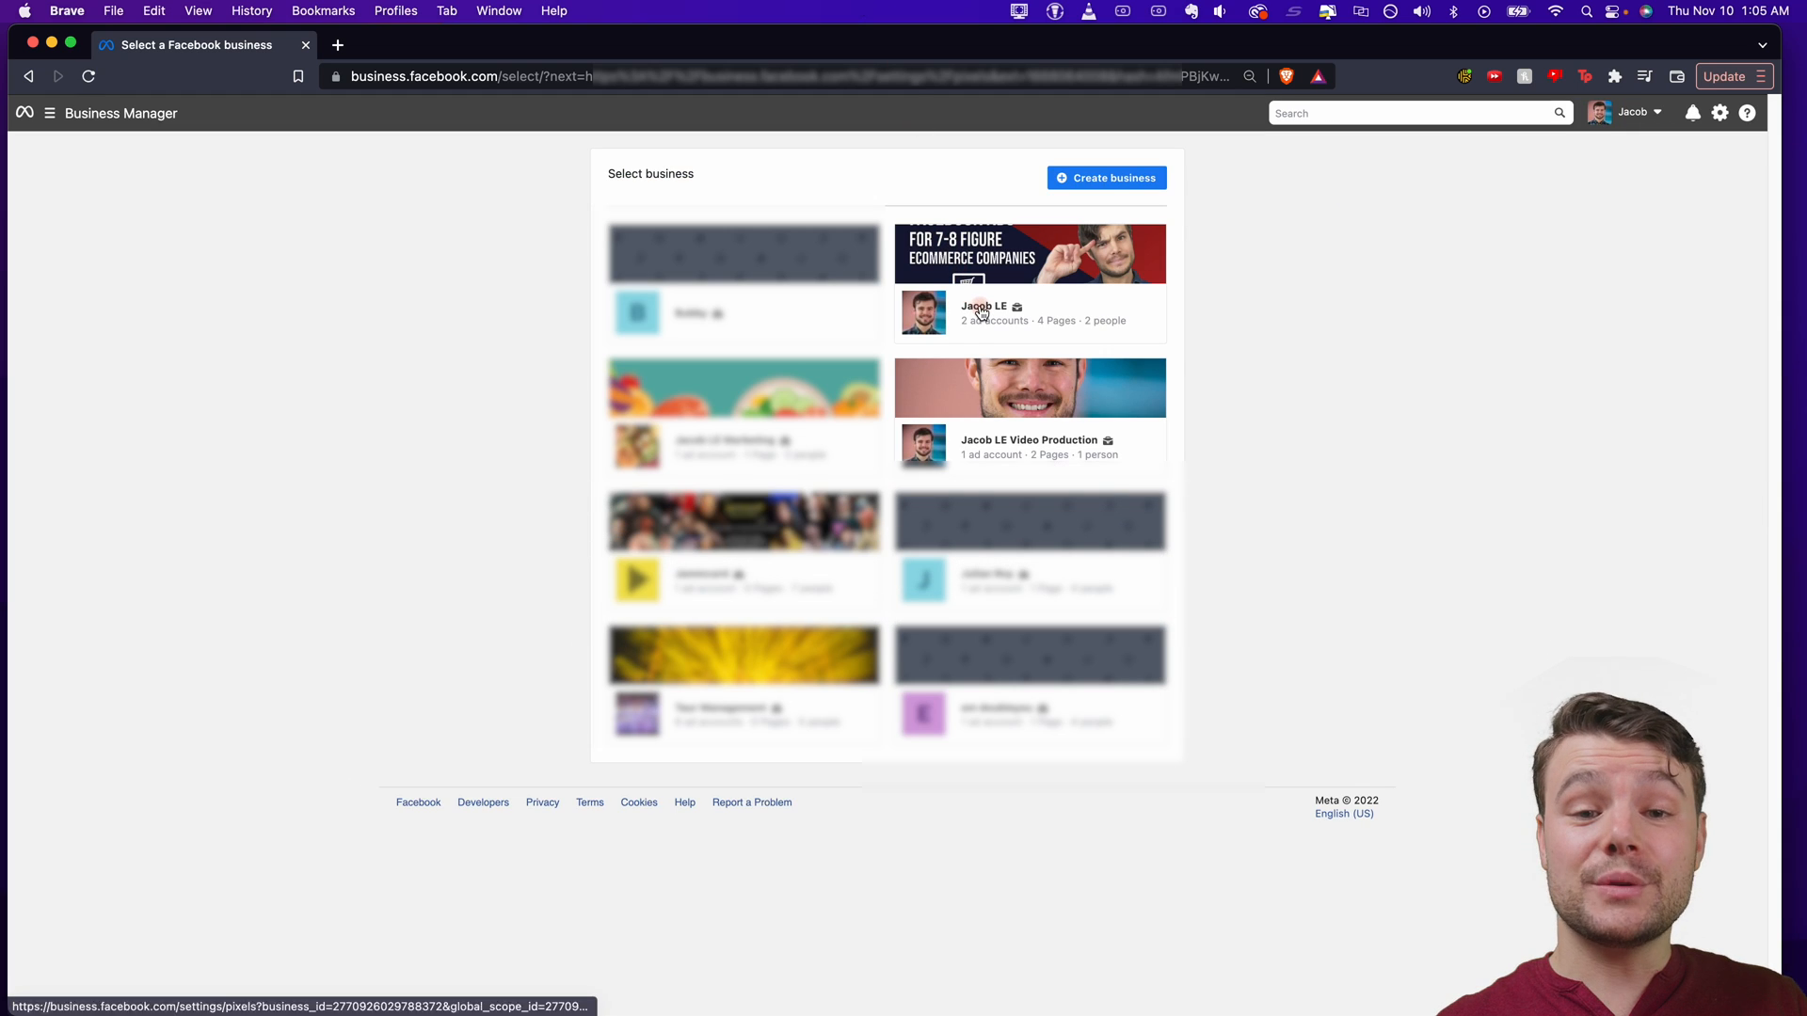
Choose the business, remove the Conversions API System User and others, then check Connected Assets
left_click(979, 313)
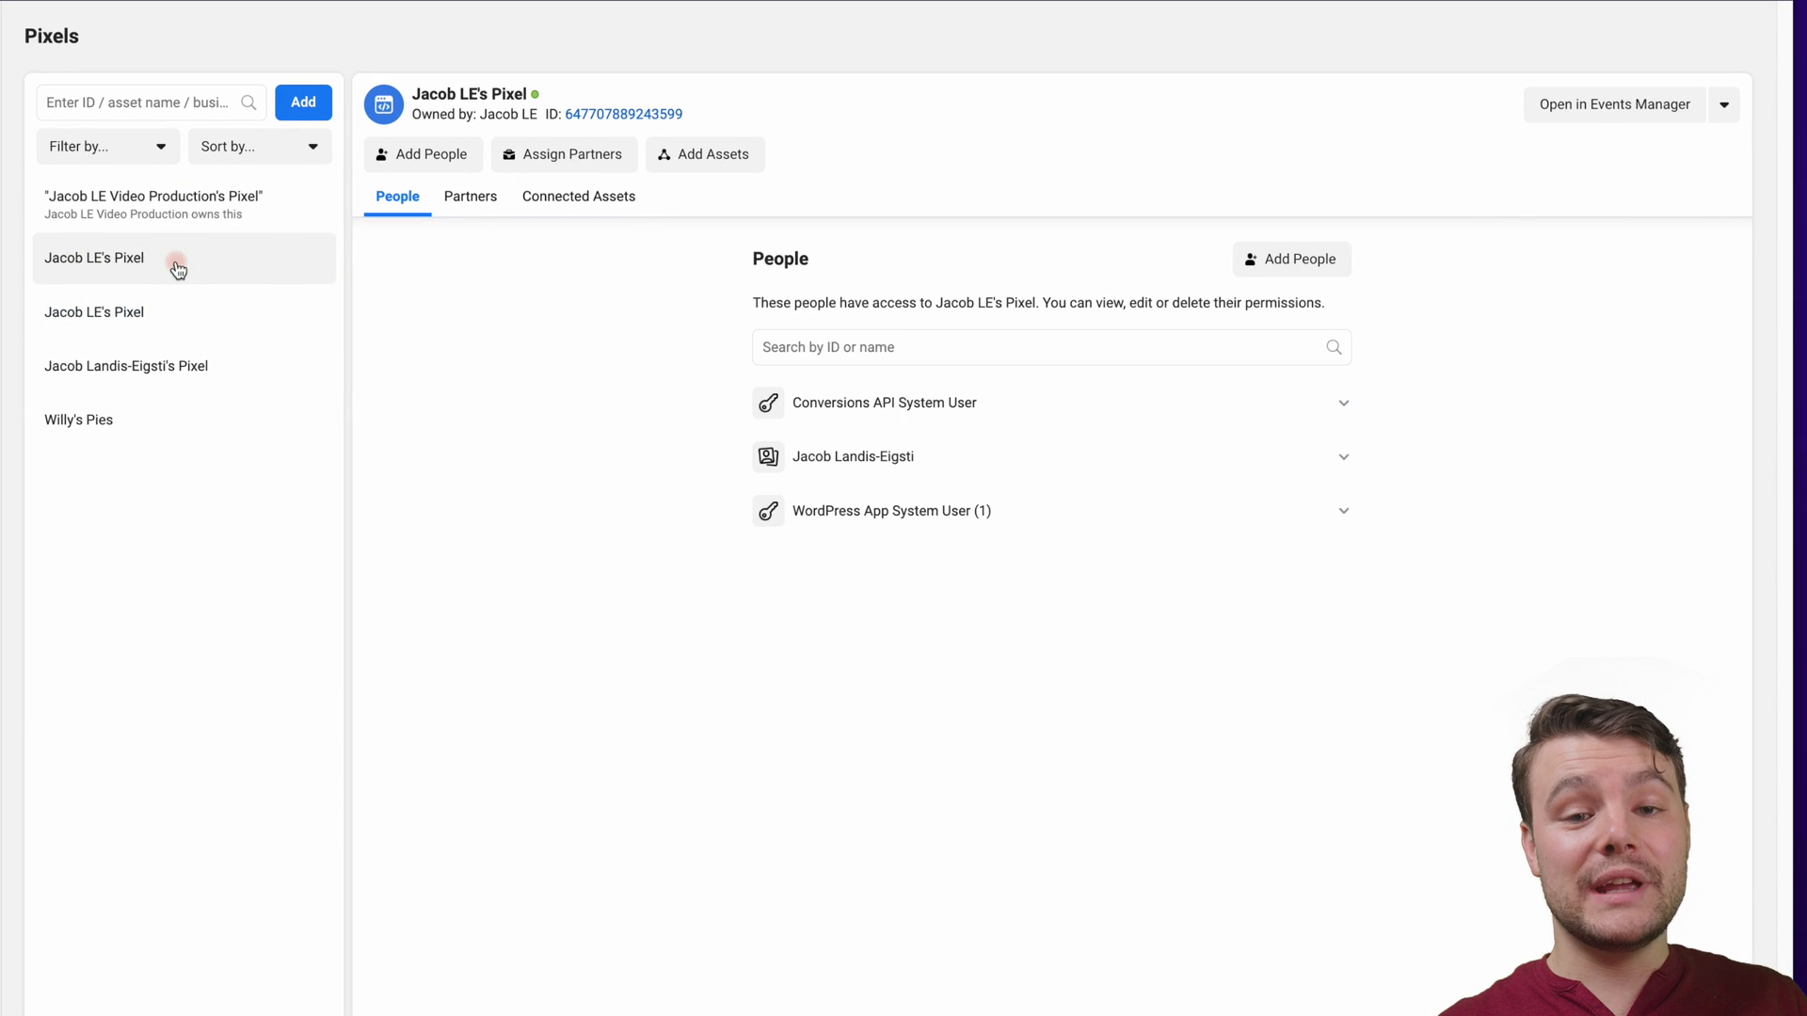
left_click(1340, 401)
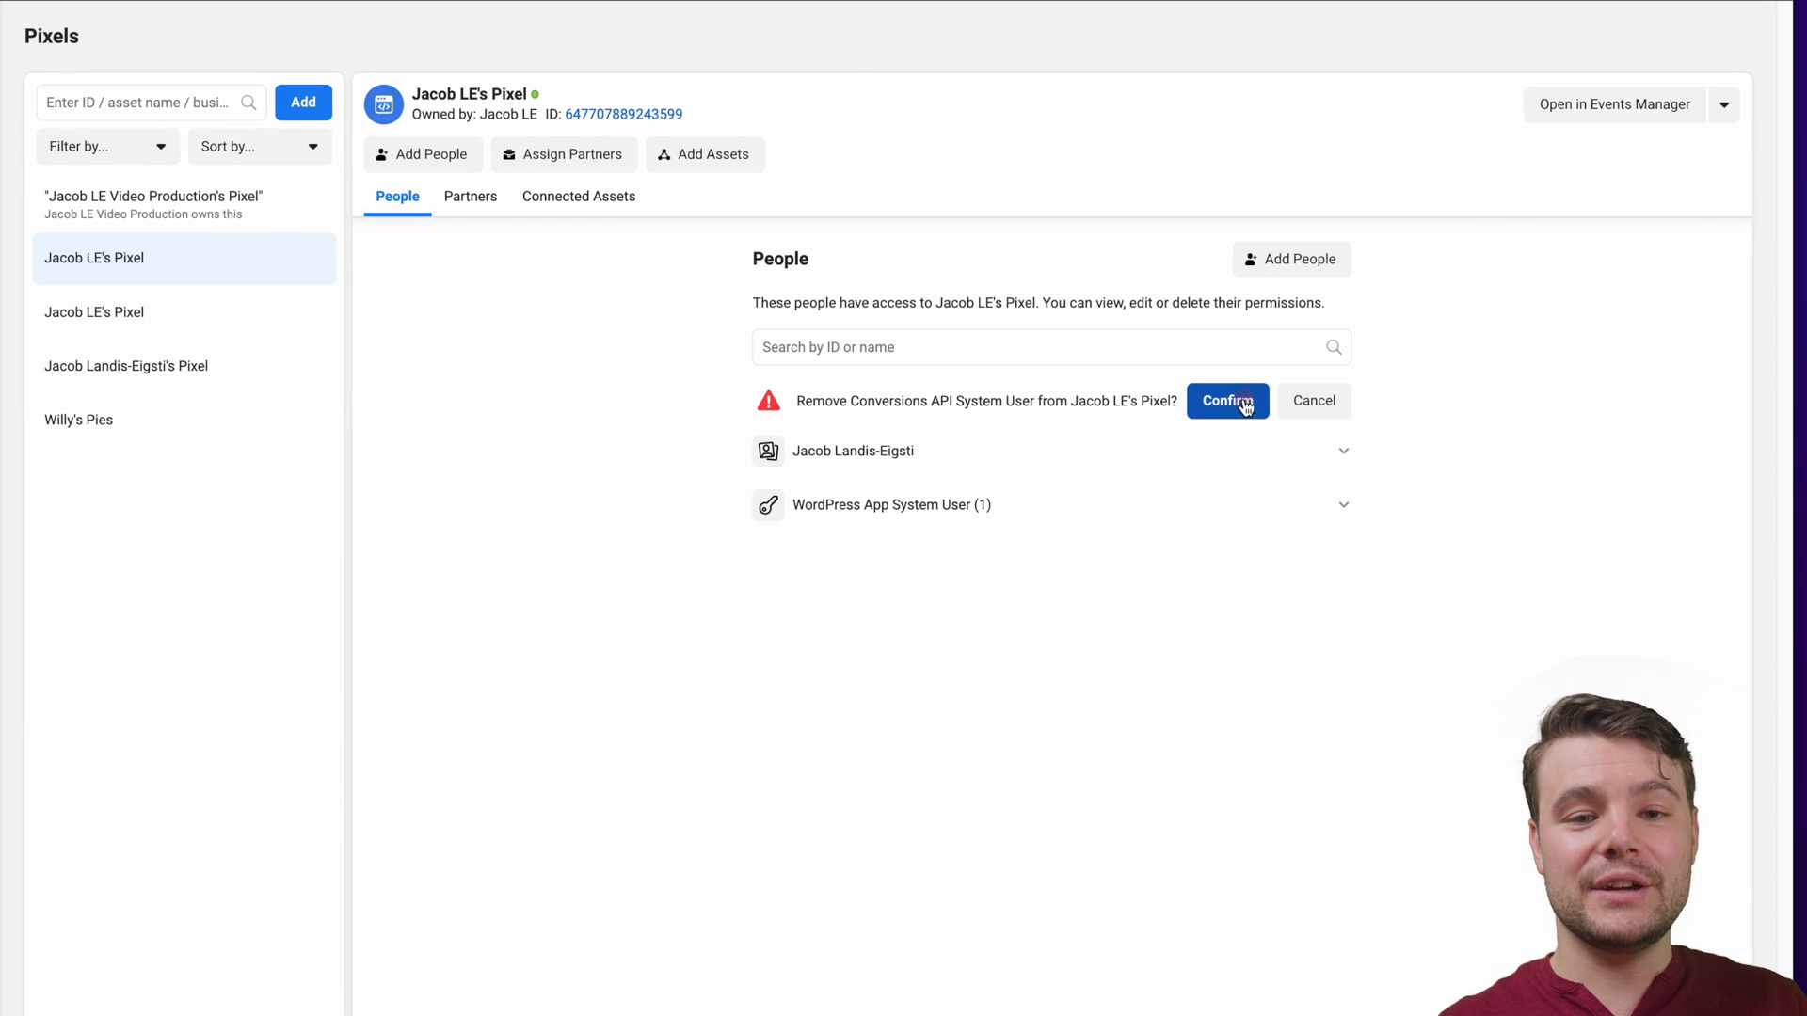
left_click(1227, 400)
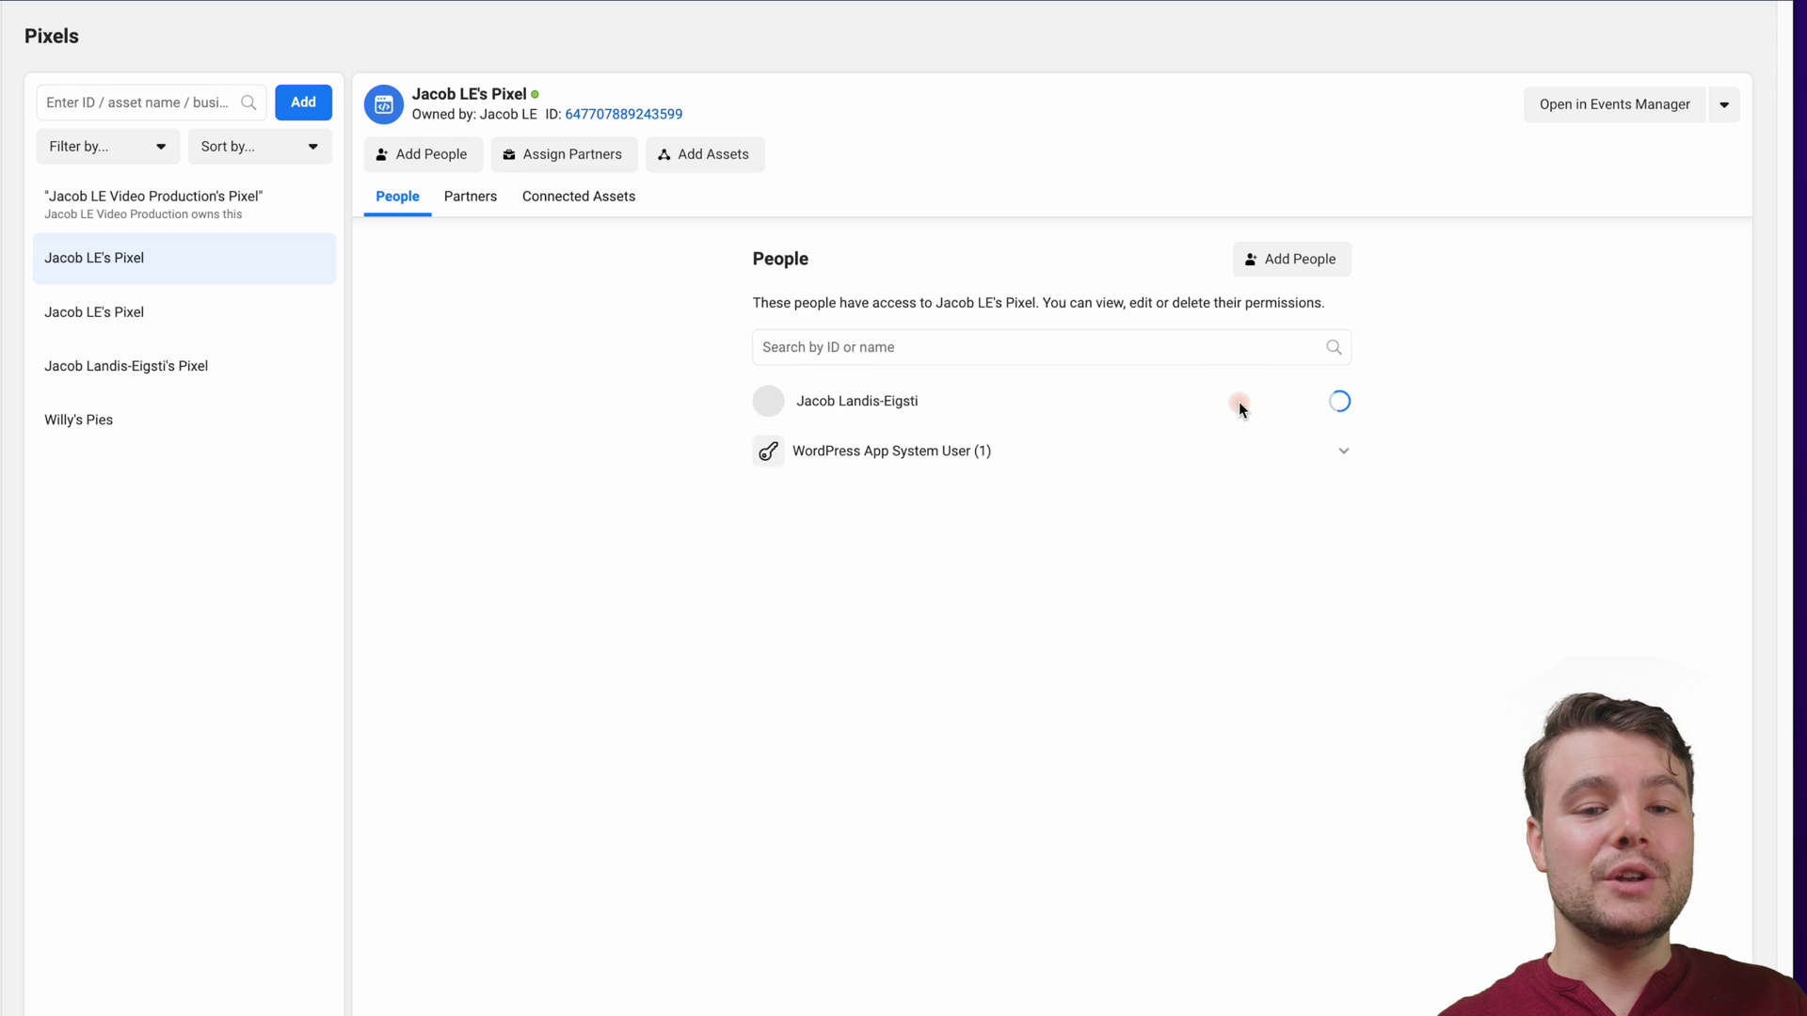
left_click(1239, 401)
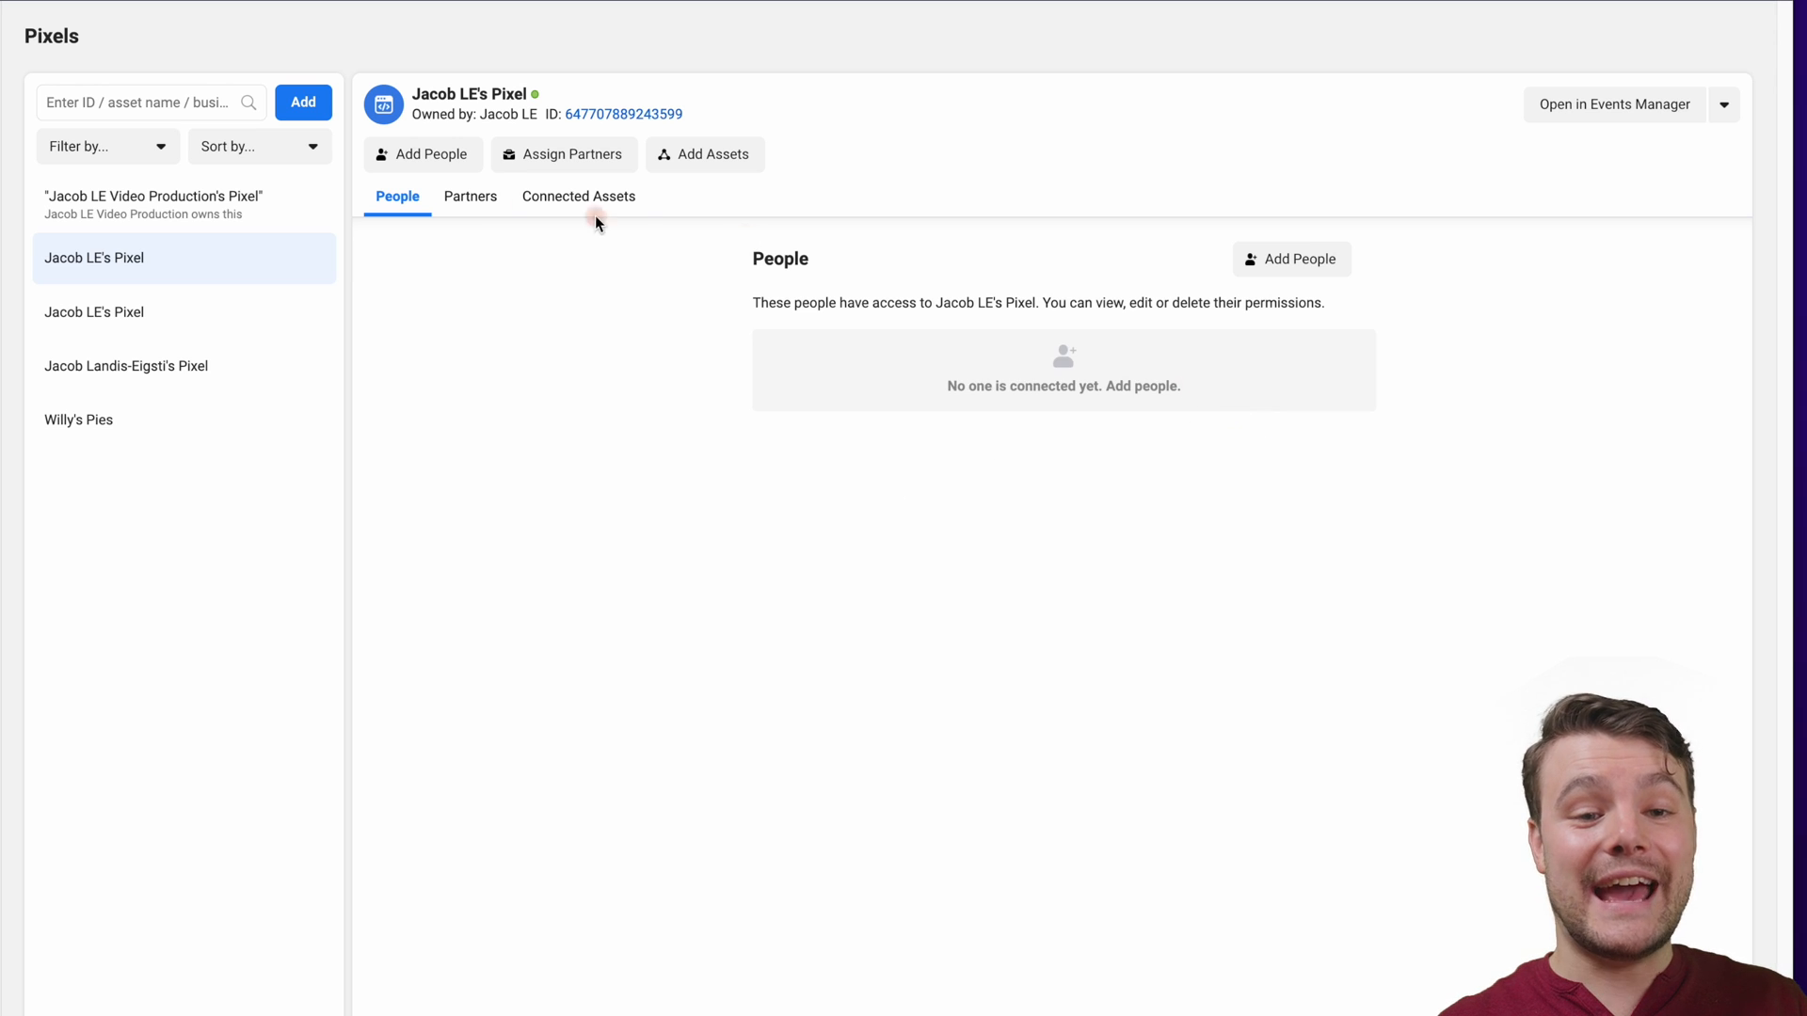
left_click(579, 196)
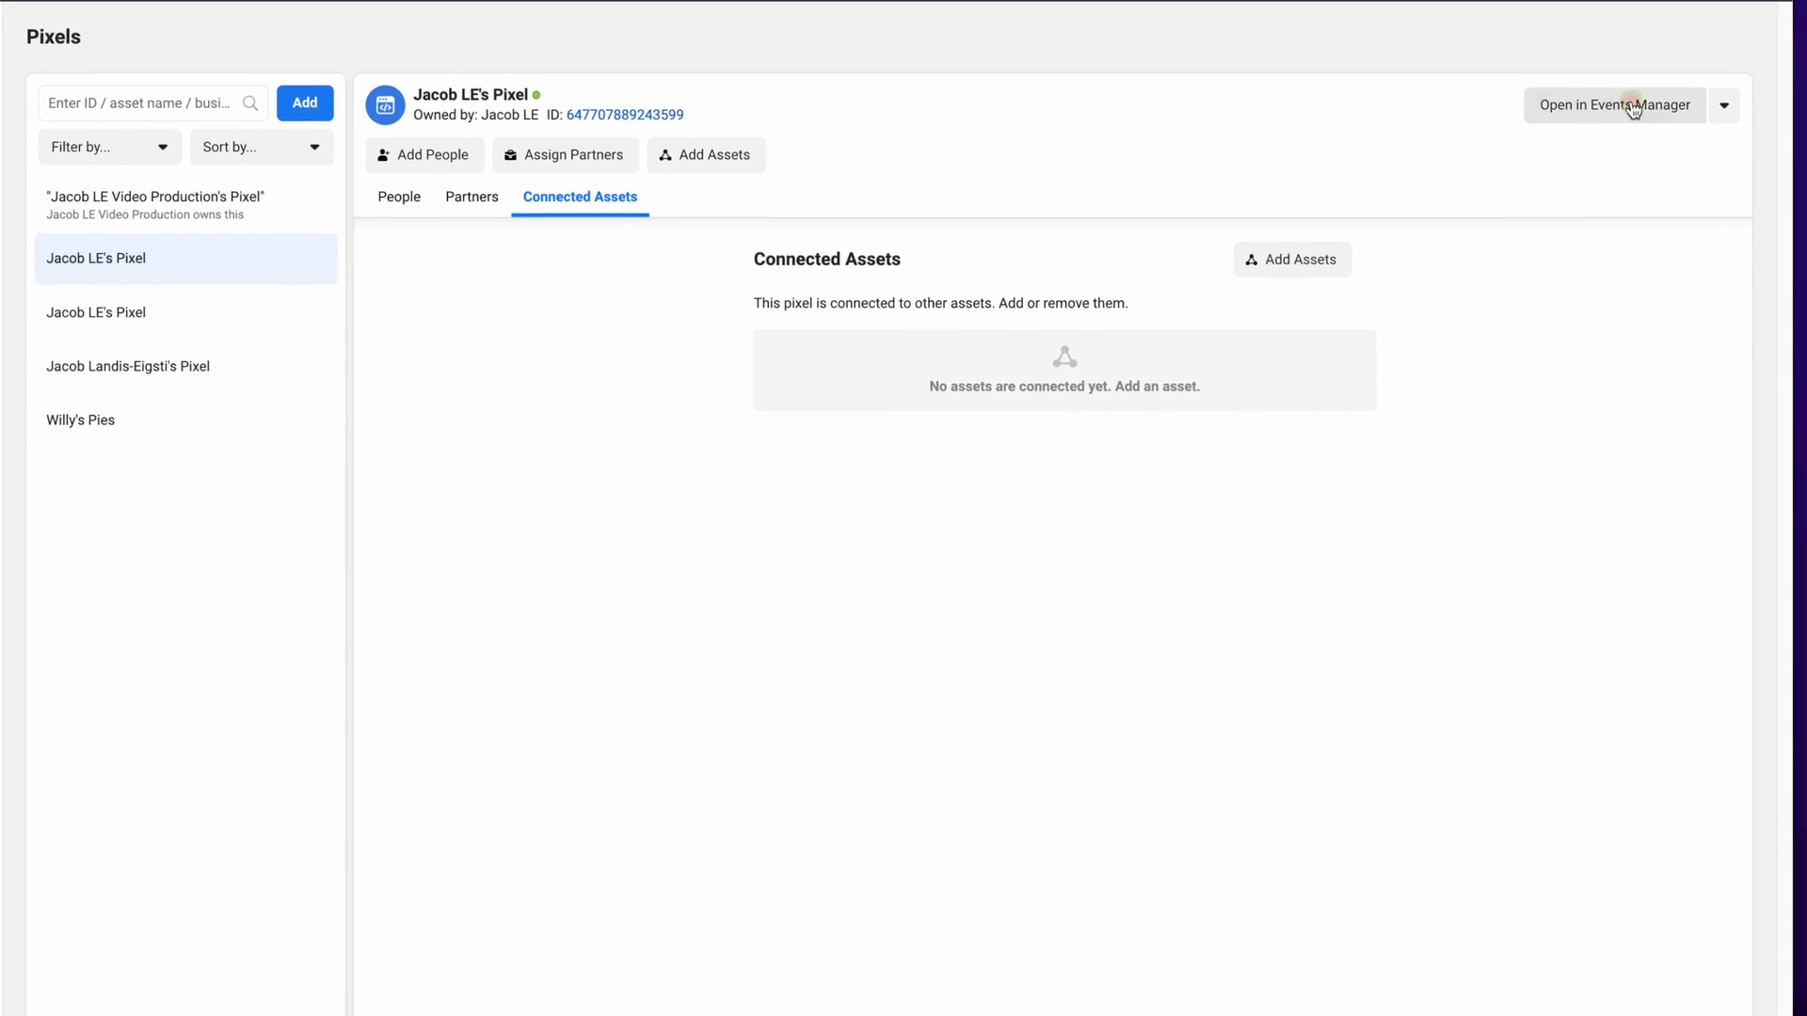
In Events Manager settings, disconnect the WordPress partner from the pixel and acknowledge it
left_click(1613, 104)
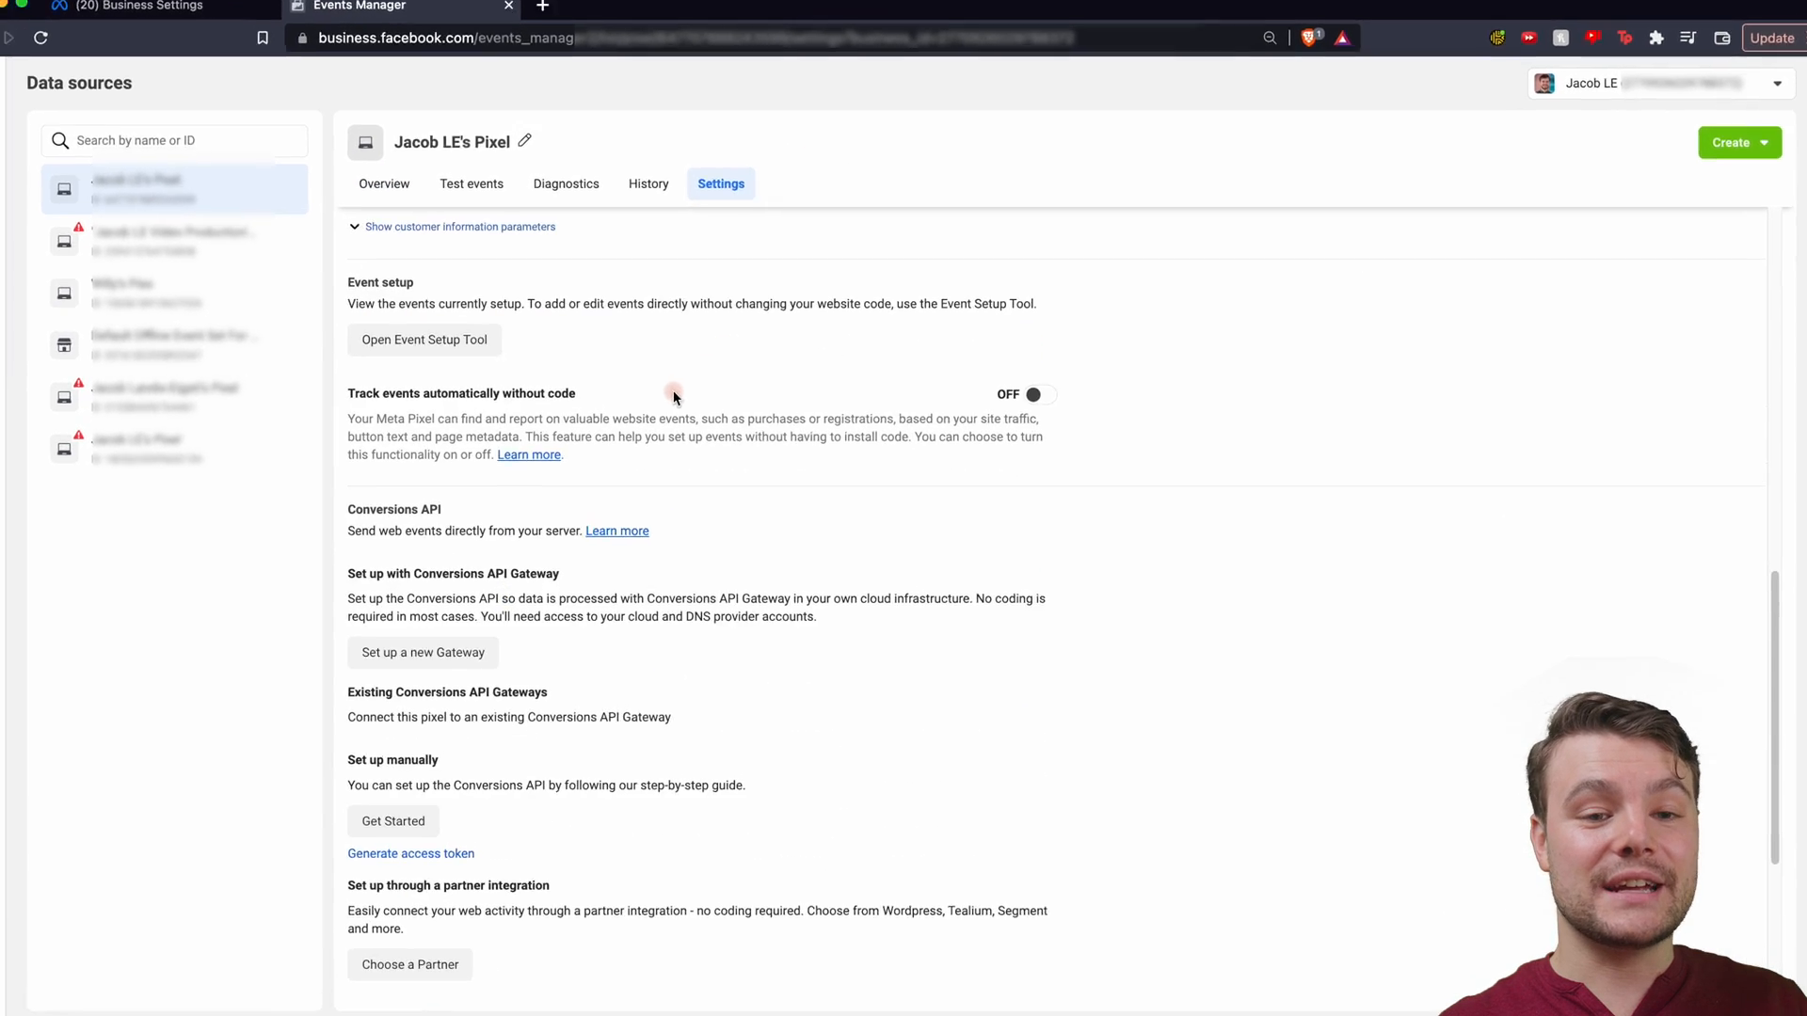
scroll("down", 3)
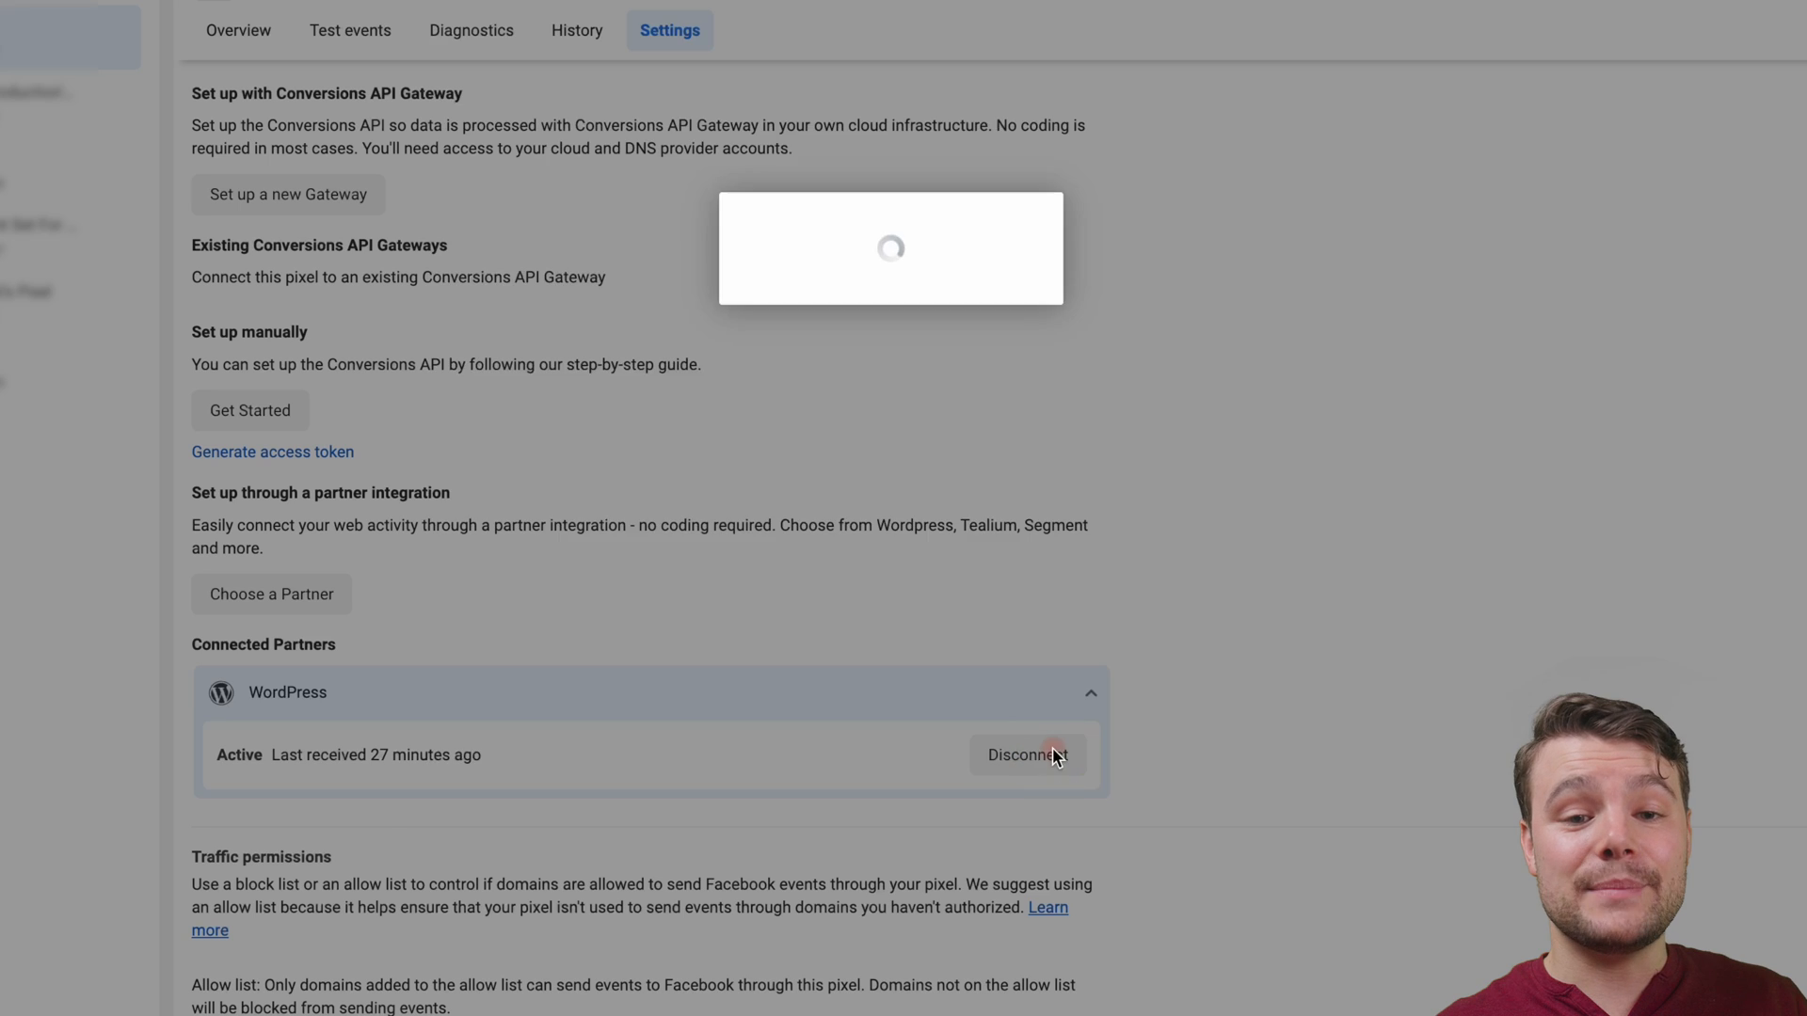
left_click(1025, 754)
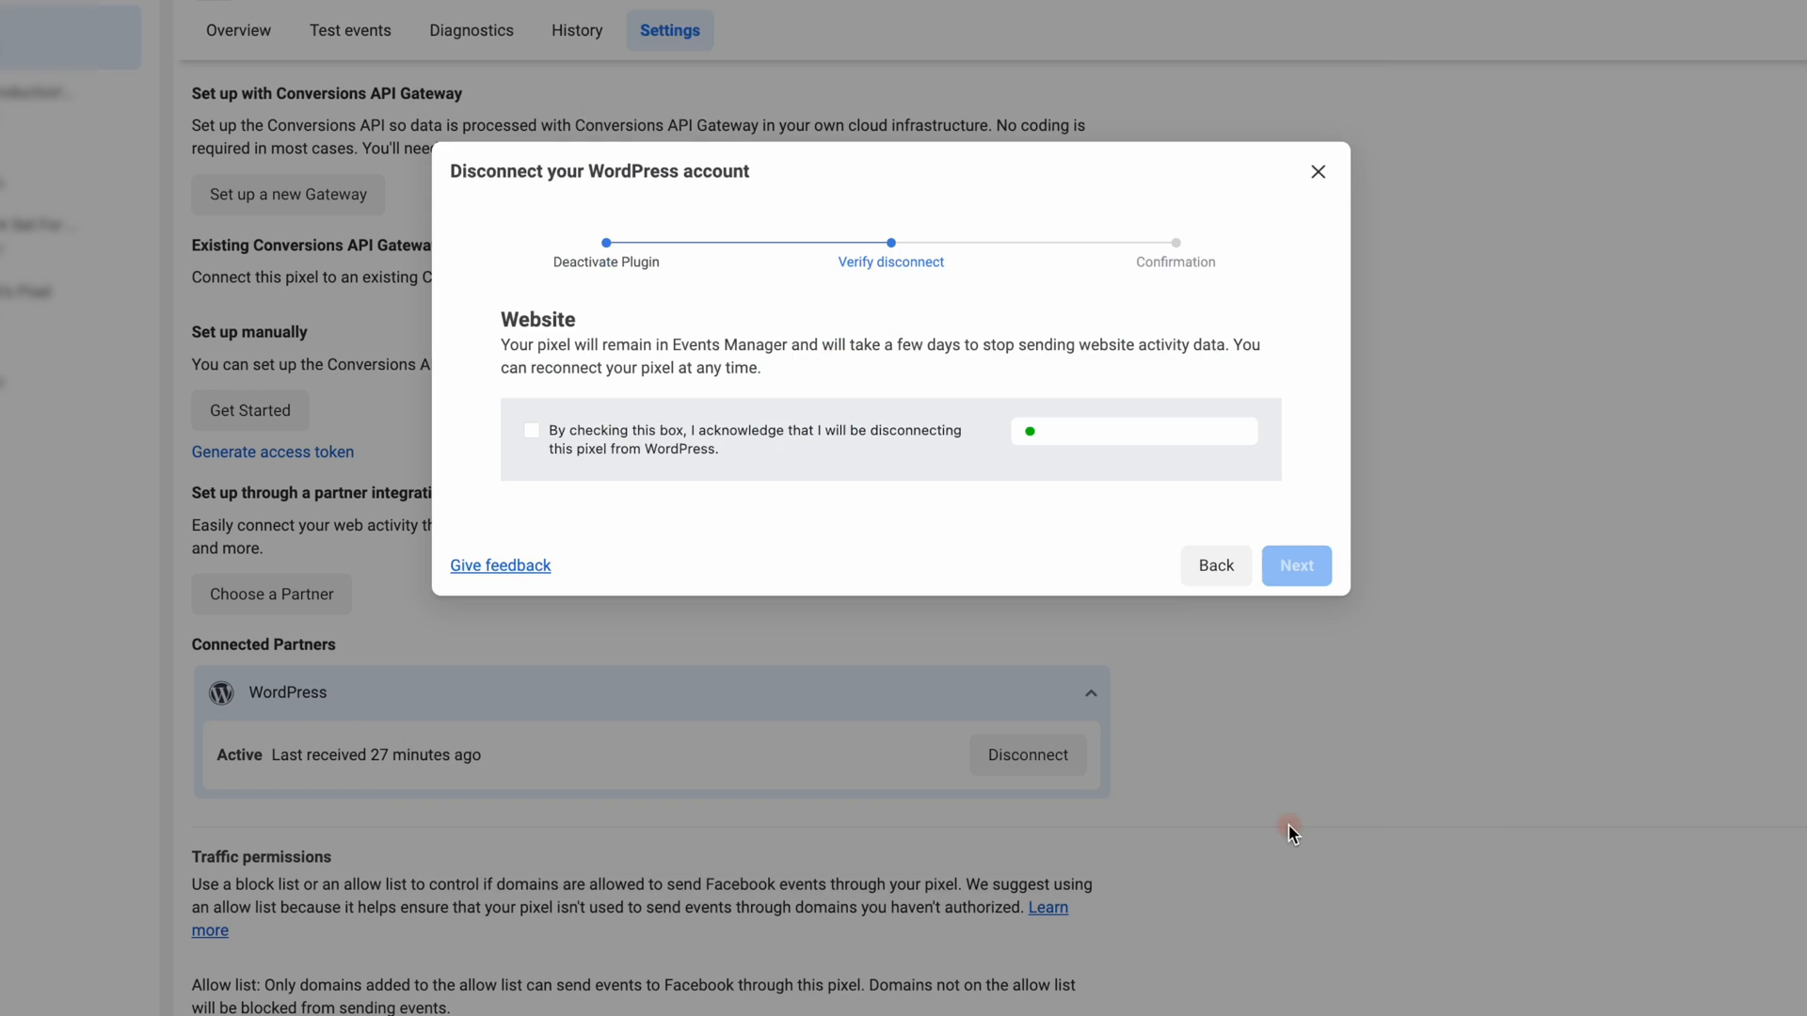
left_click(1294, 565)
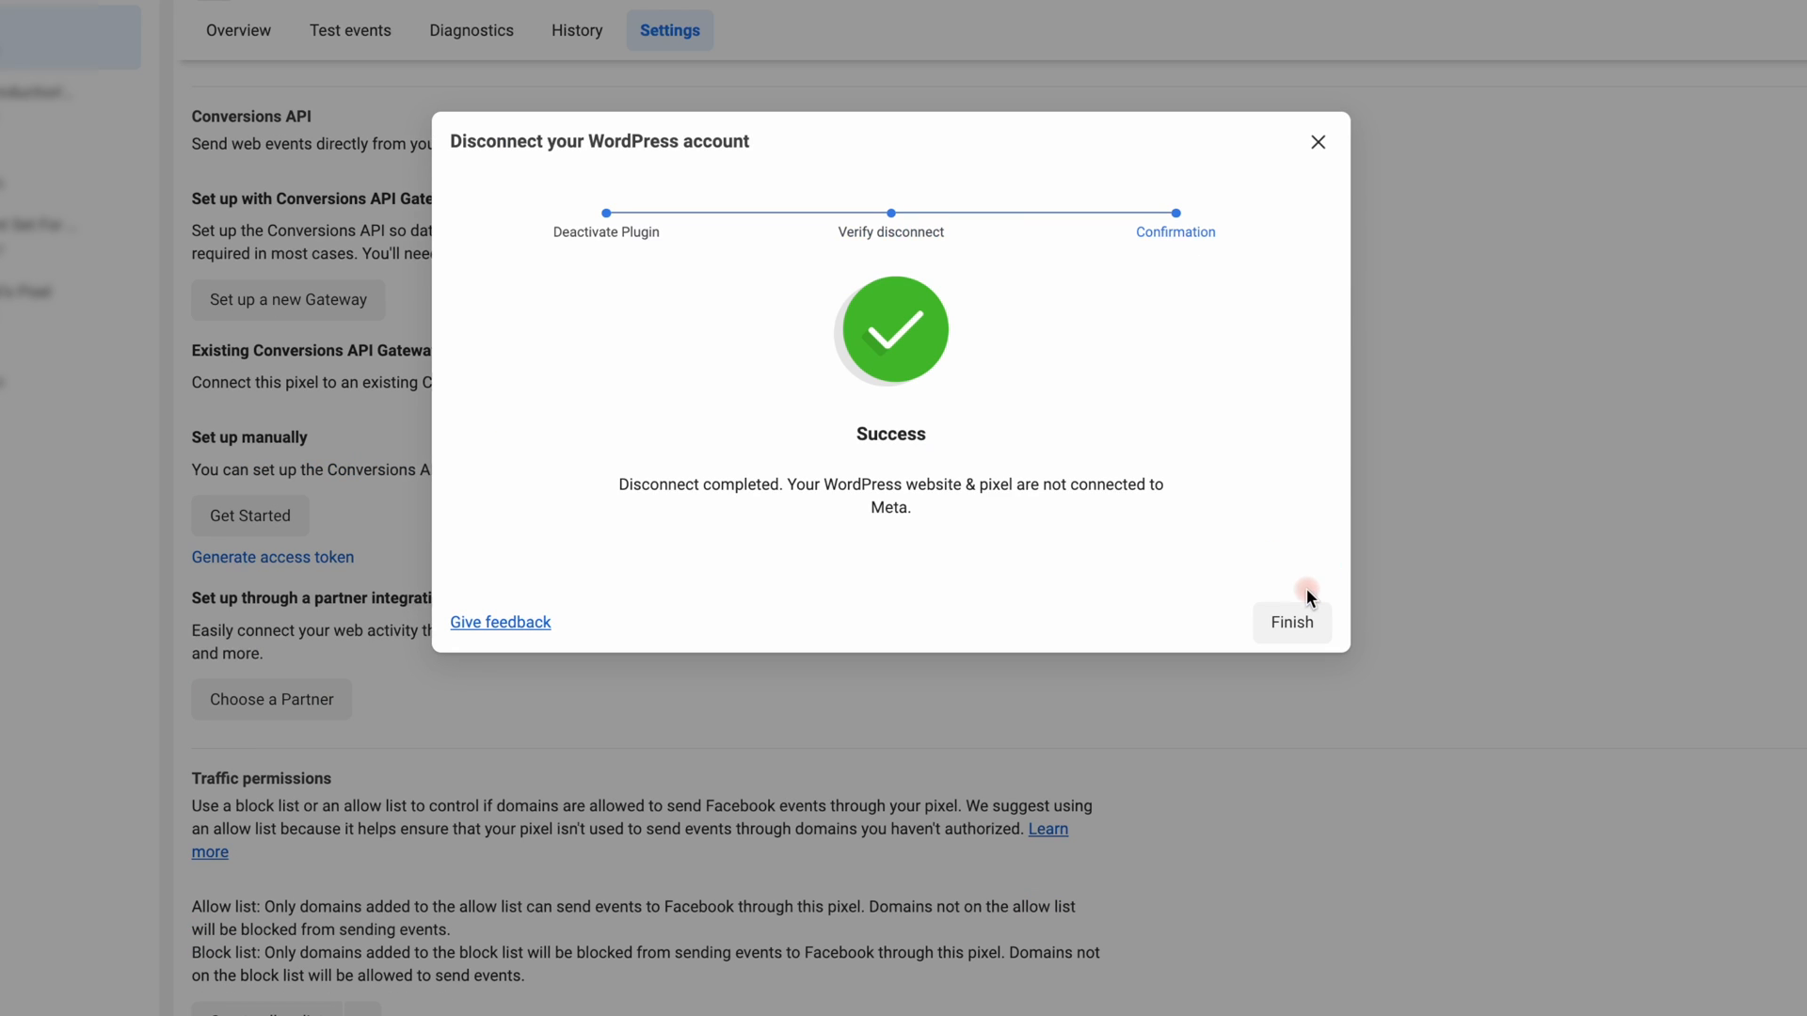
left_click(1292, 622)
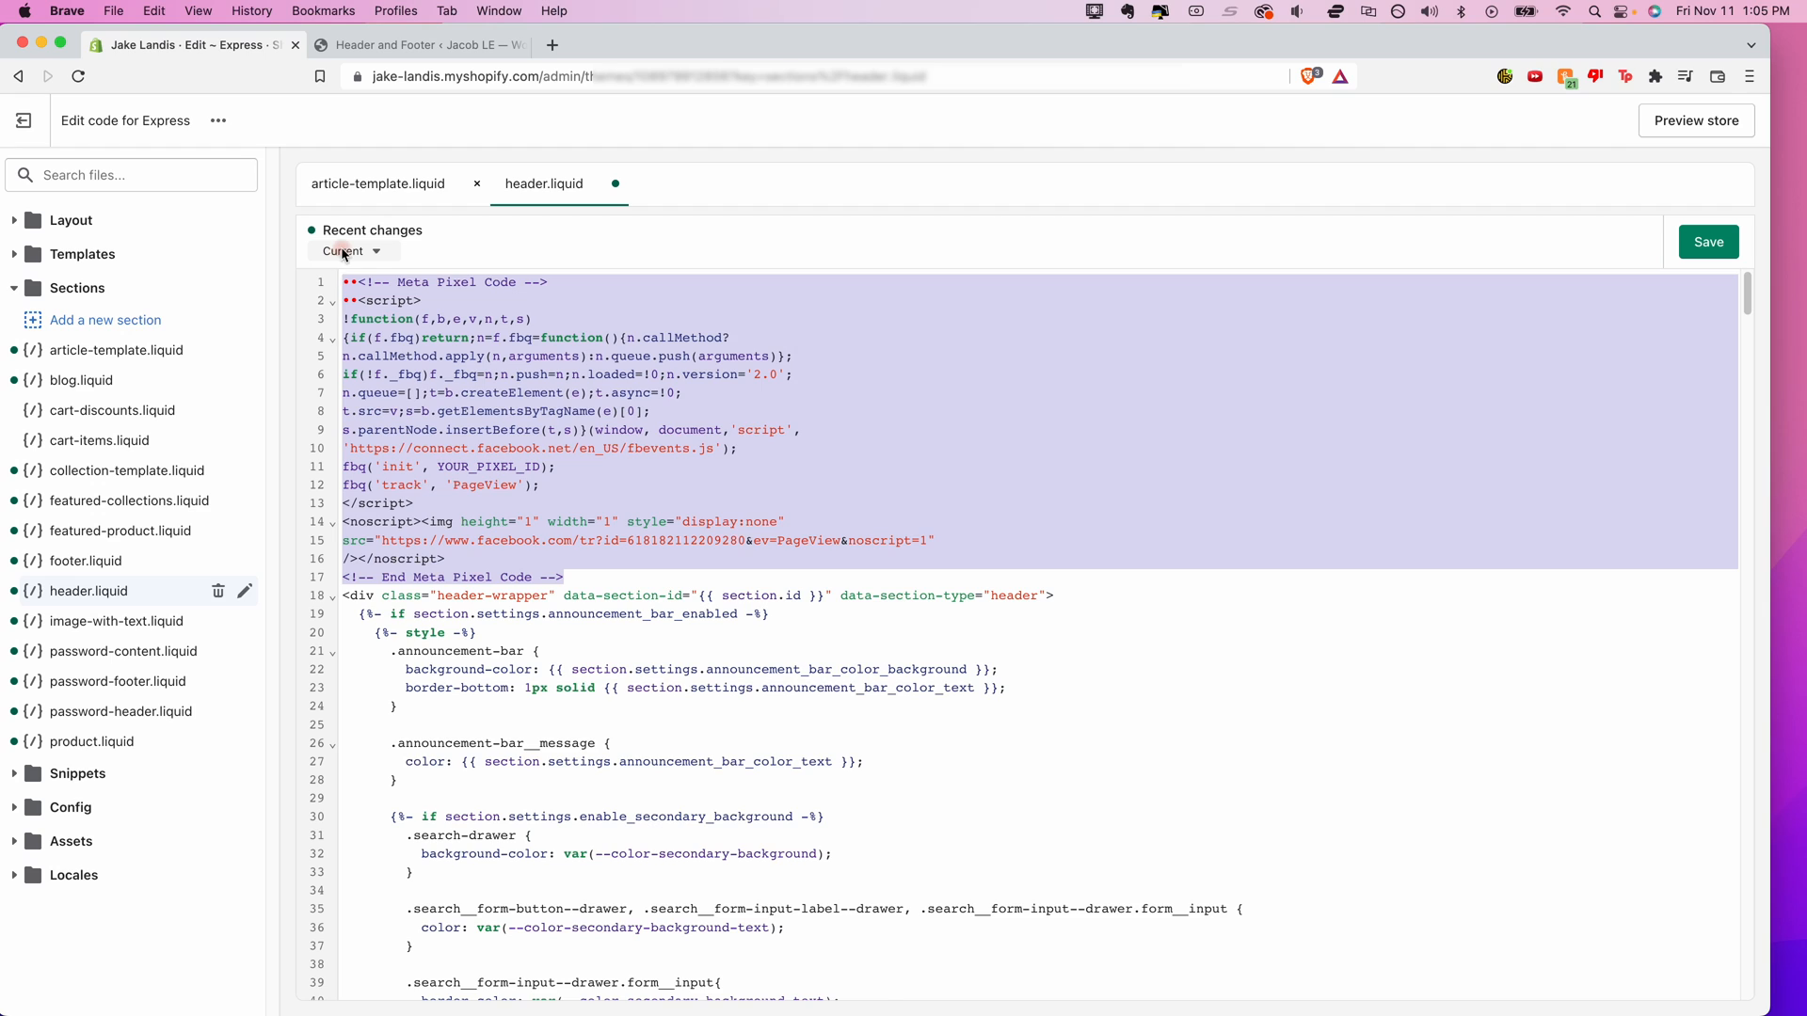
Check the Recent changes dropdown for the Meta Pixel code in header.liquid
left_click(391, 44)
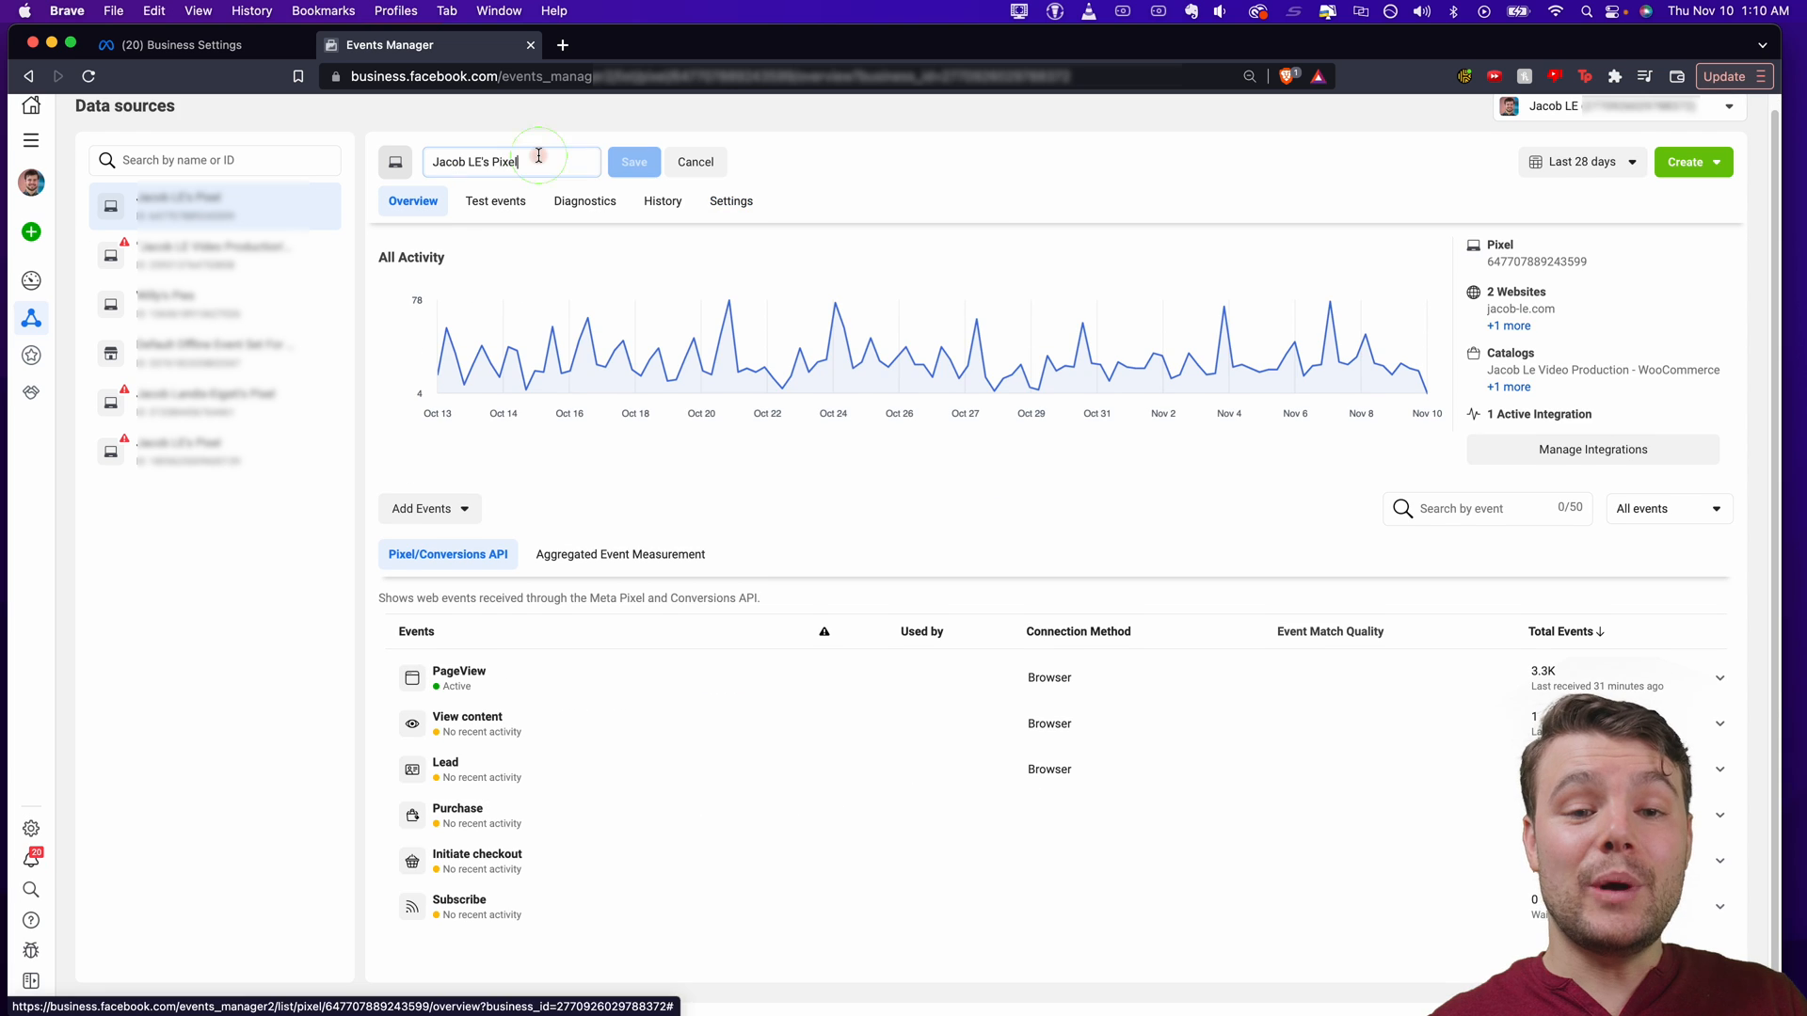
triple_click(510, 160)
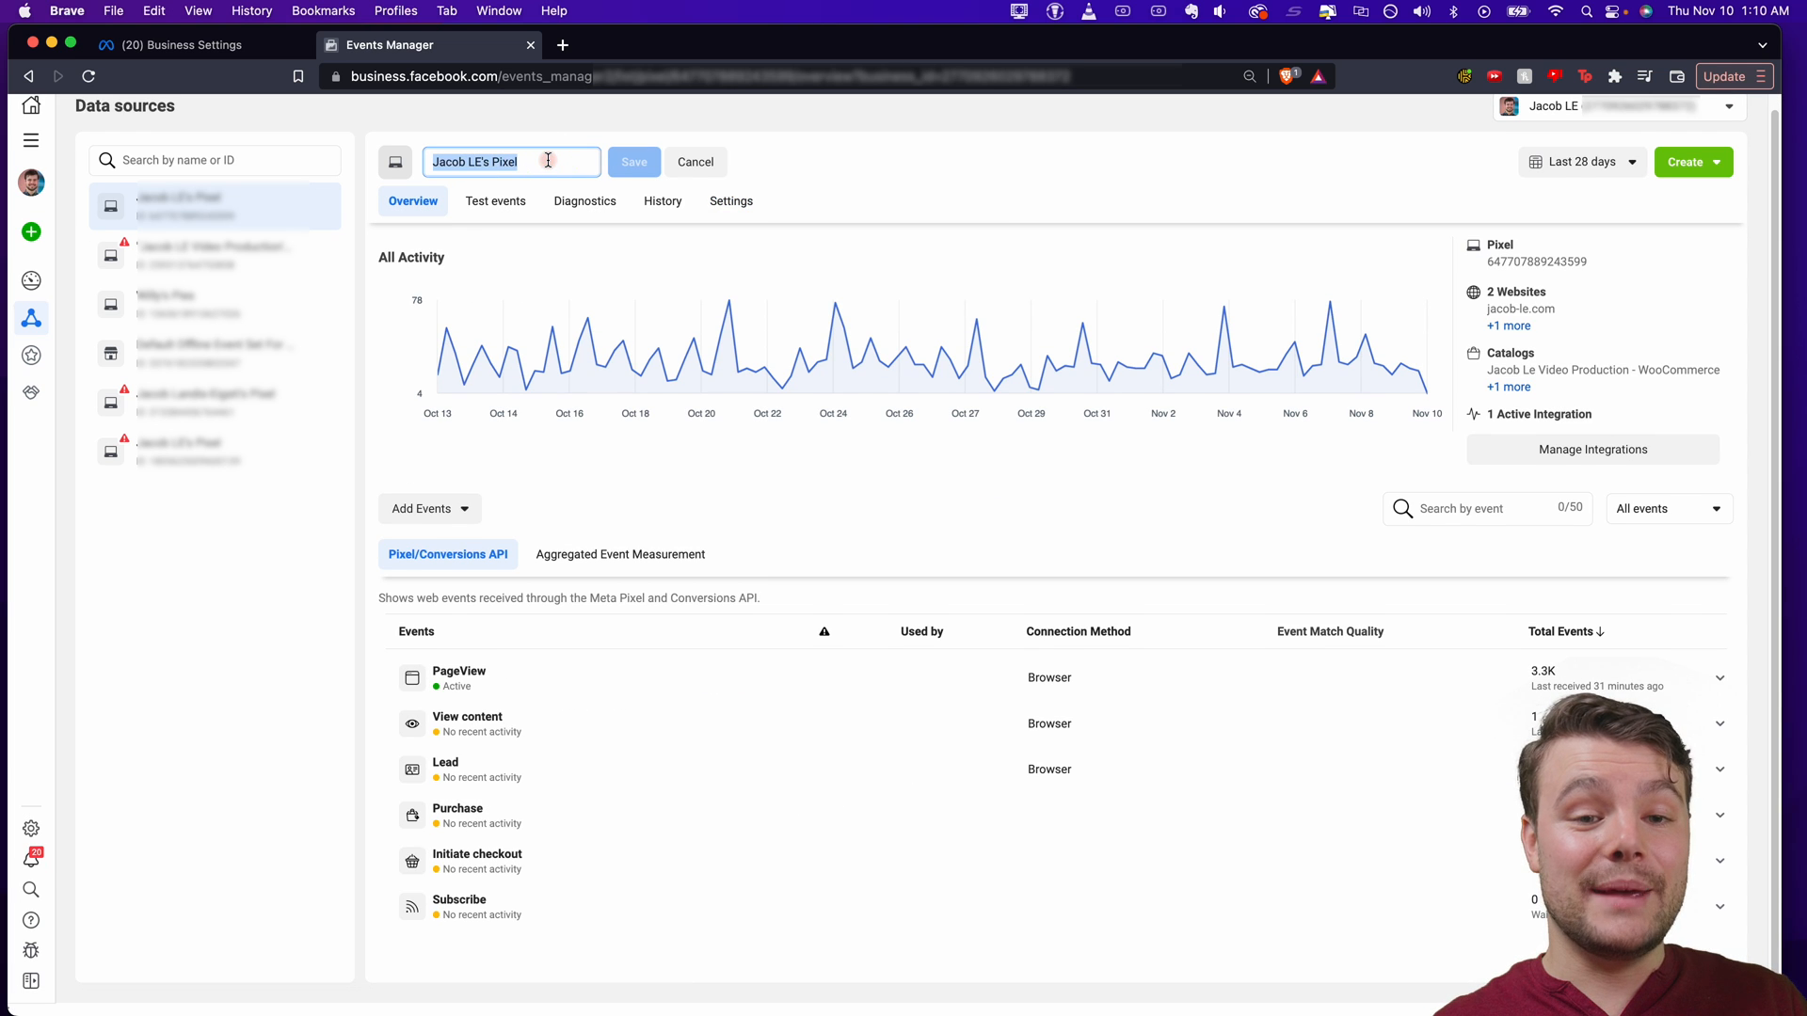
type("DEAD")
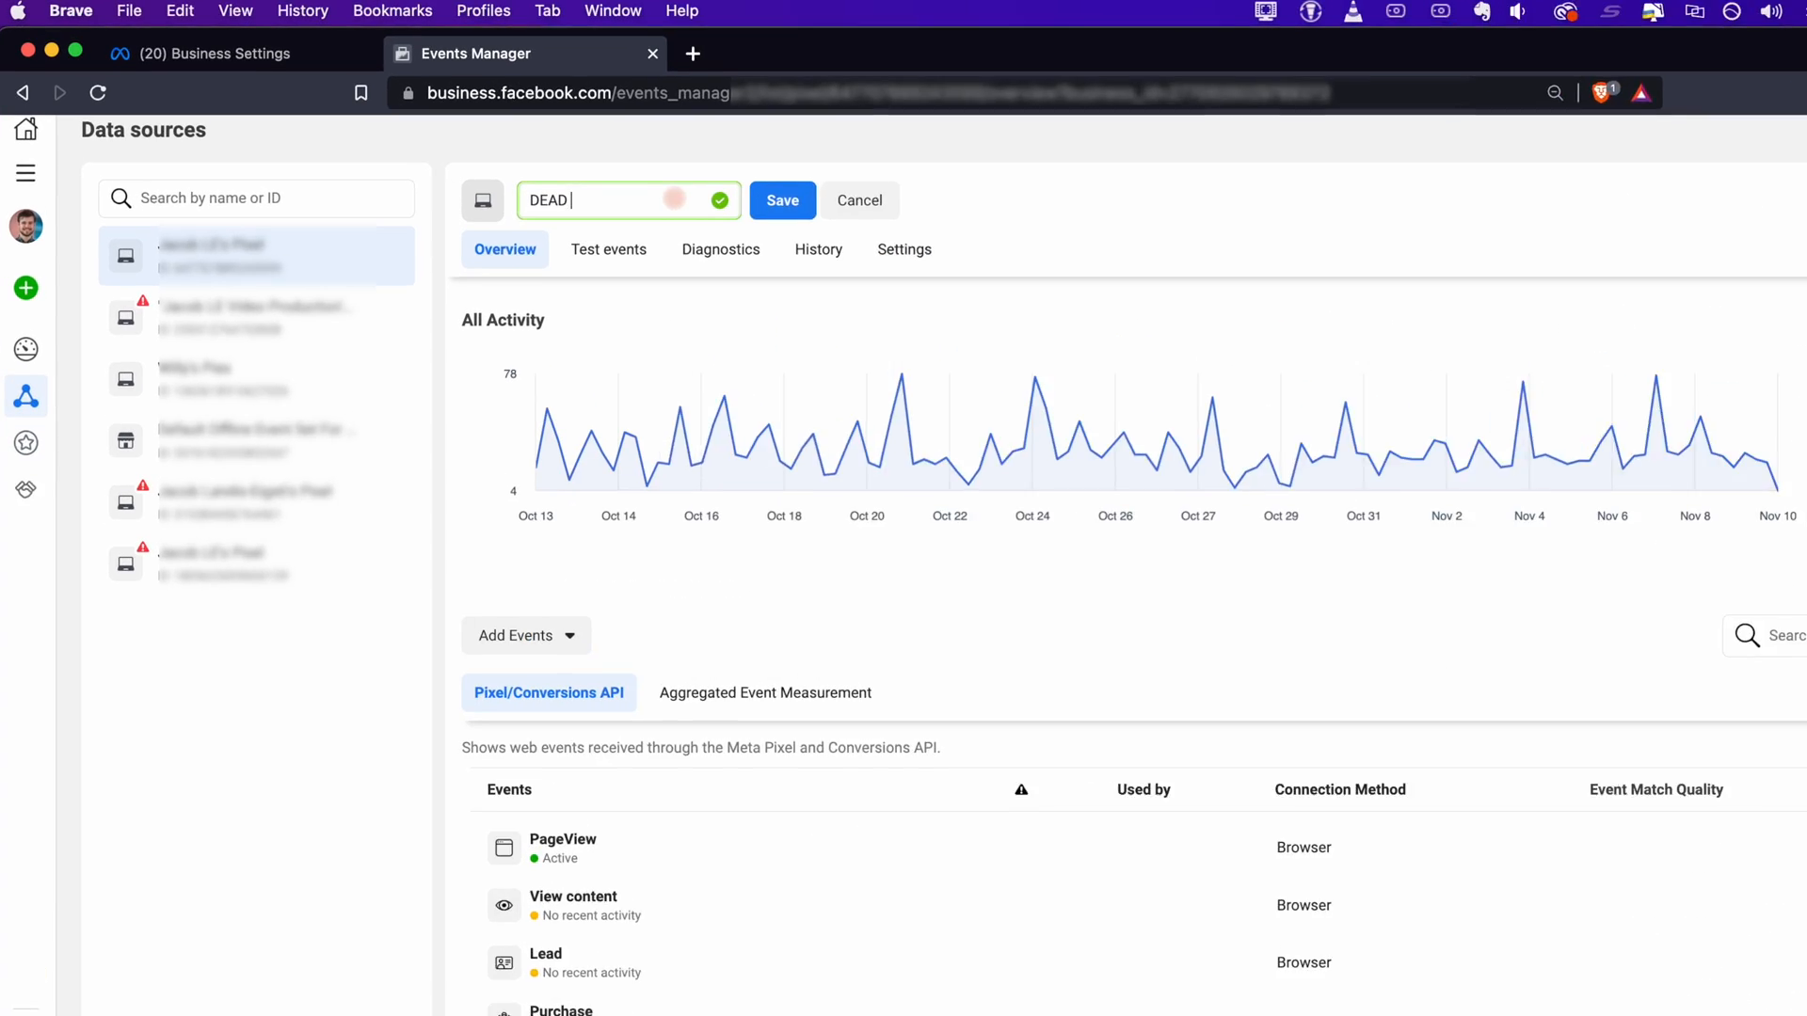
type("PIXEL")
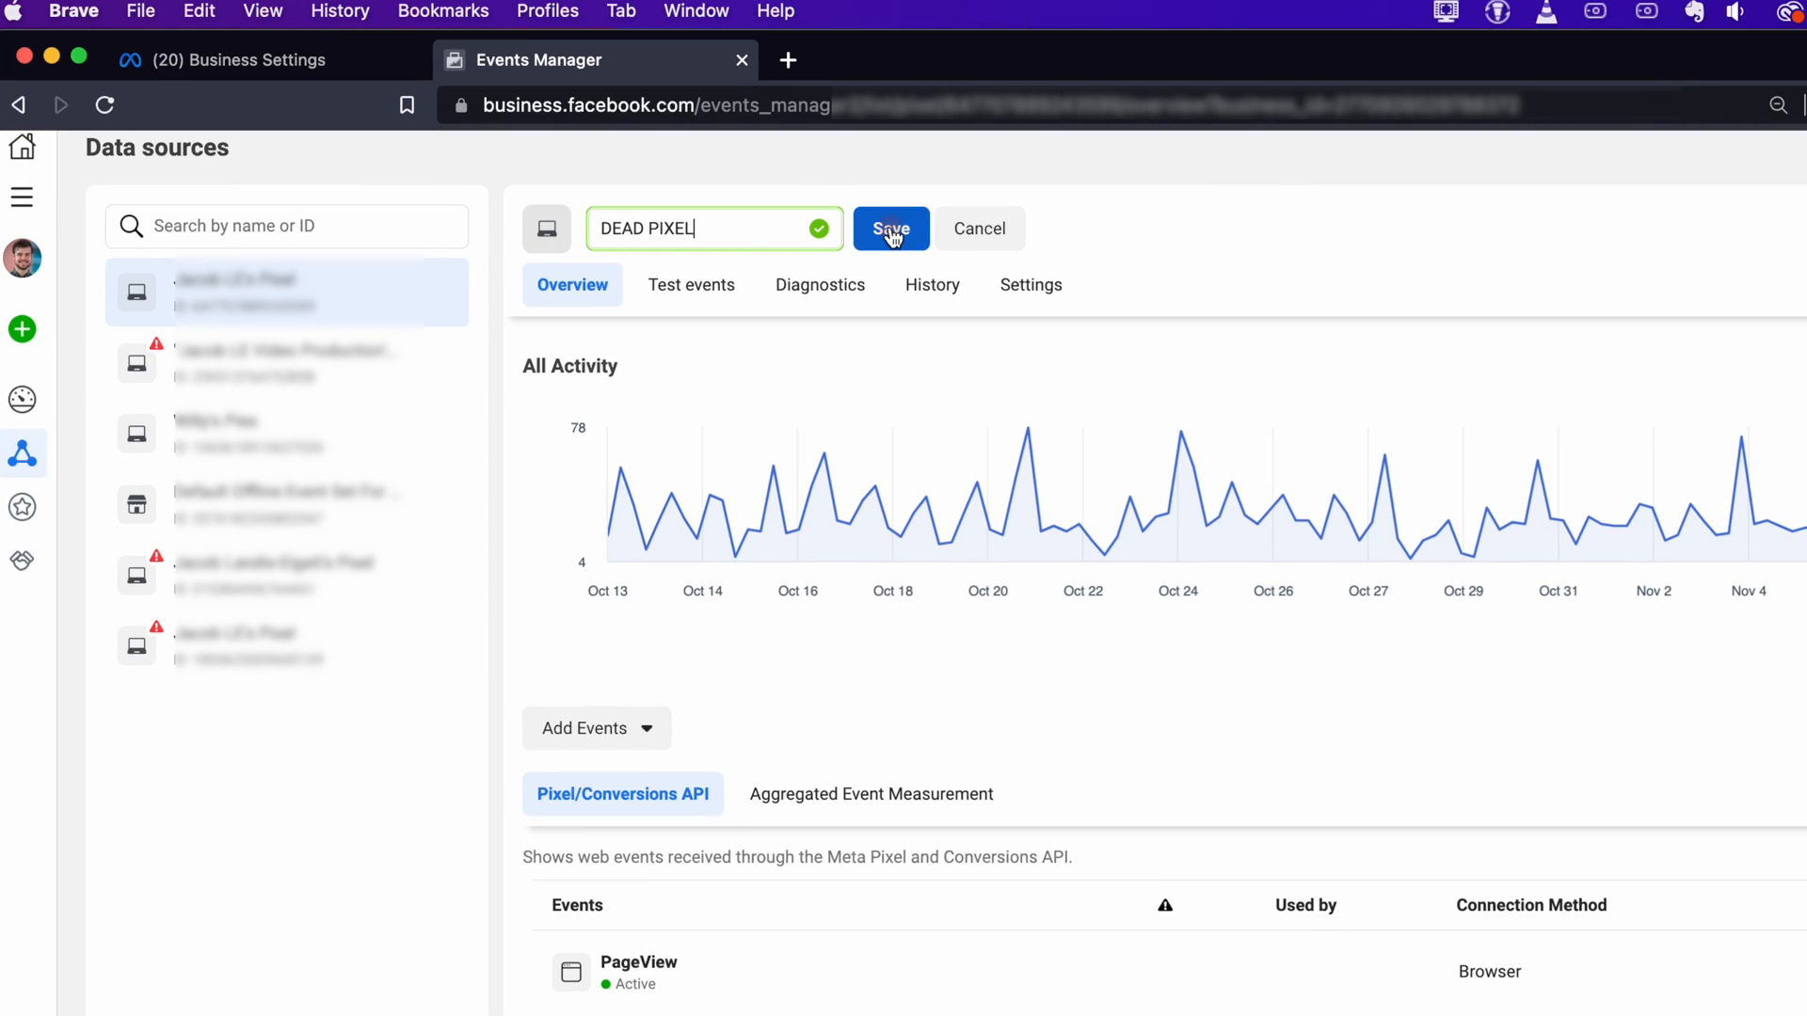
left_click(889, 228)
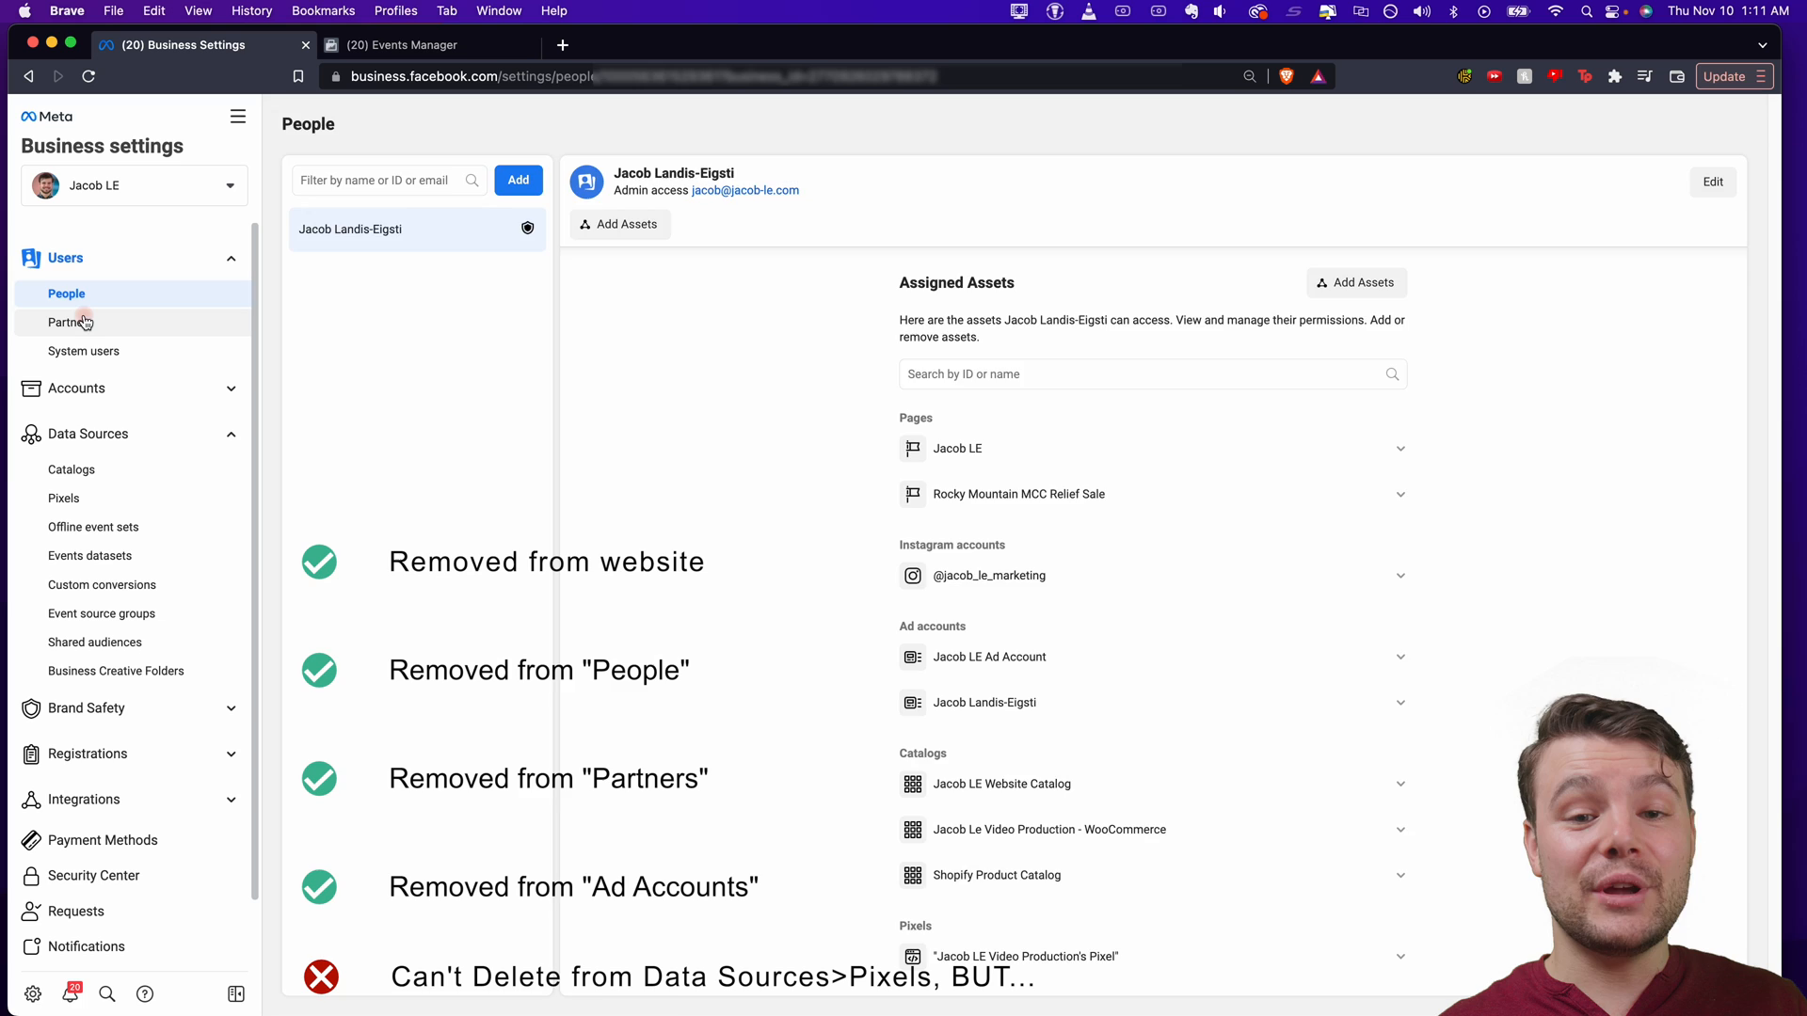
Review Partners and the ad account's Connected Assets, then open the Pixels list
left_click(71, 322)
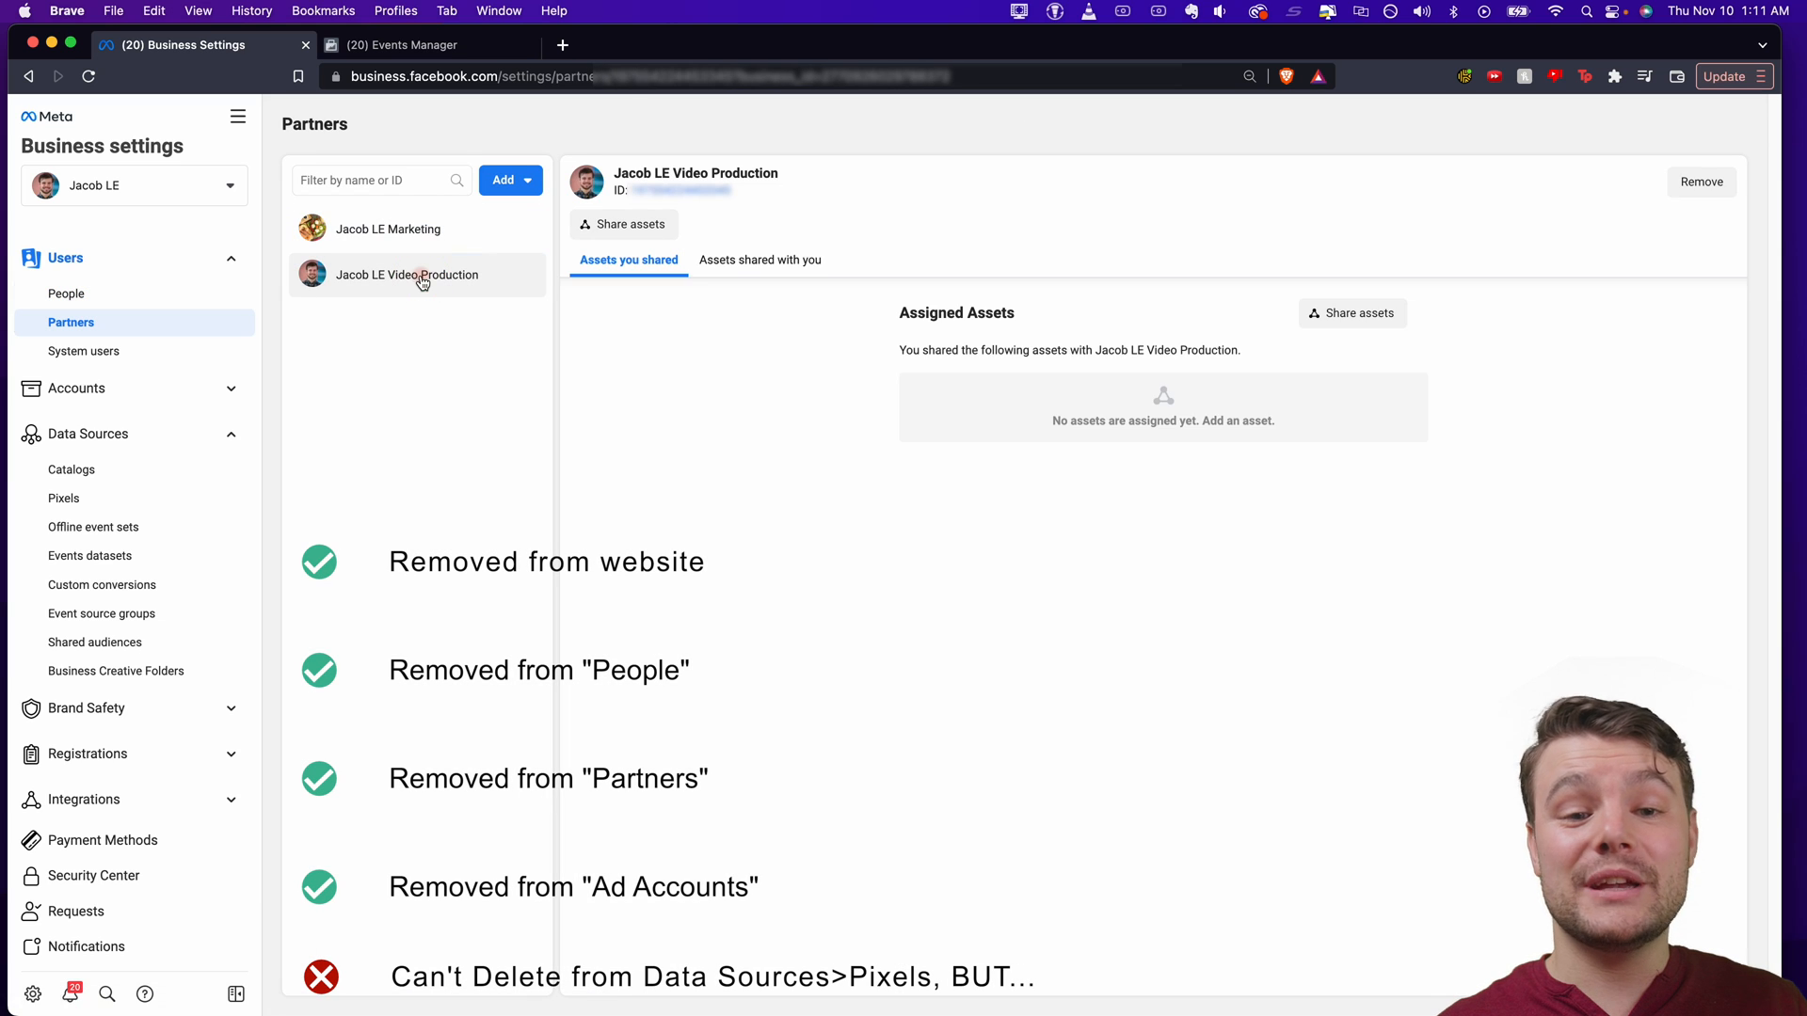
left_click(81, 452)
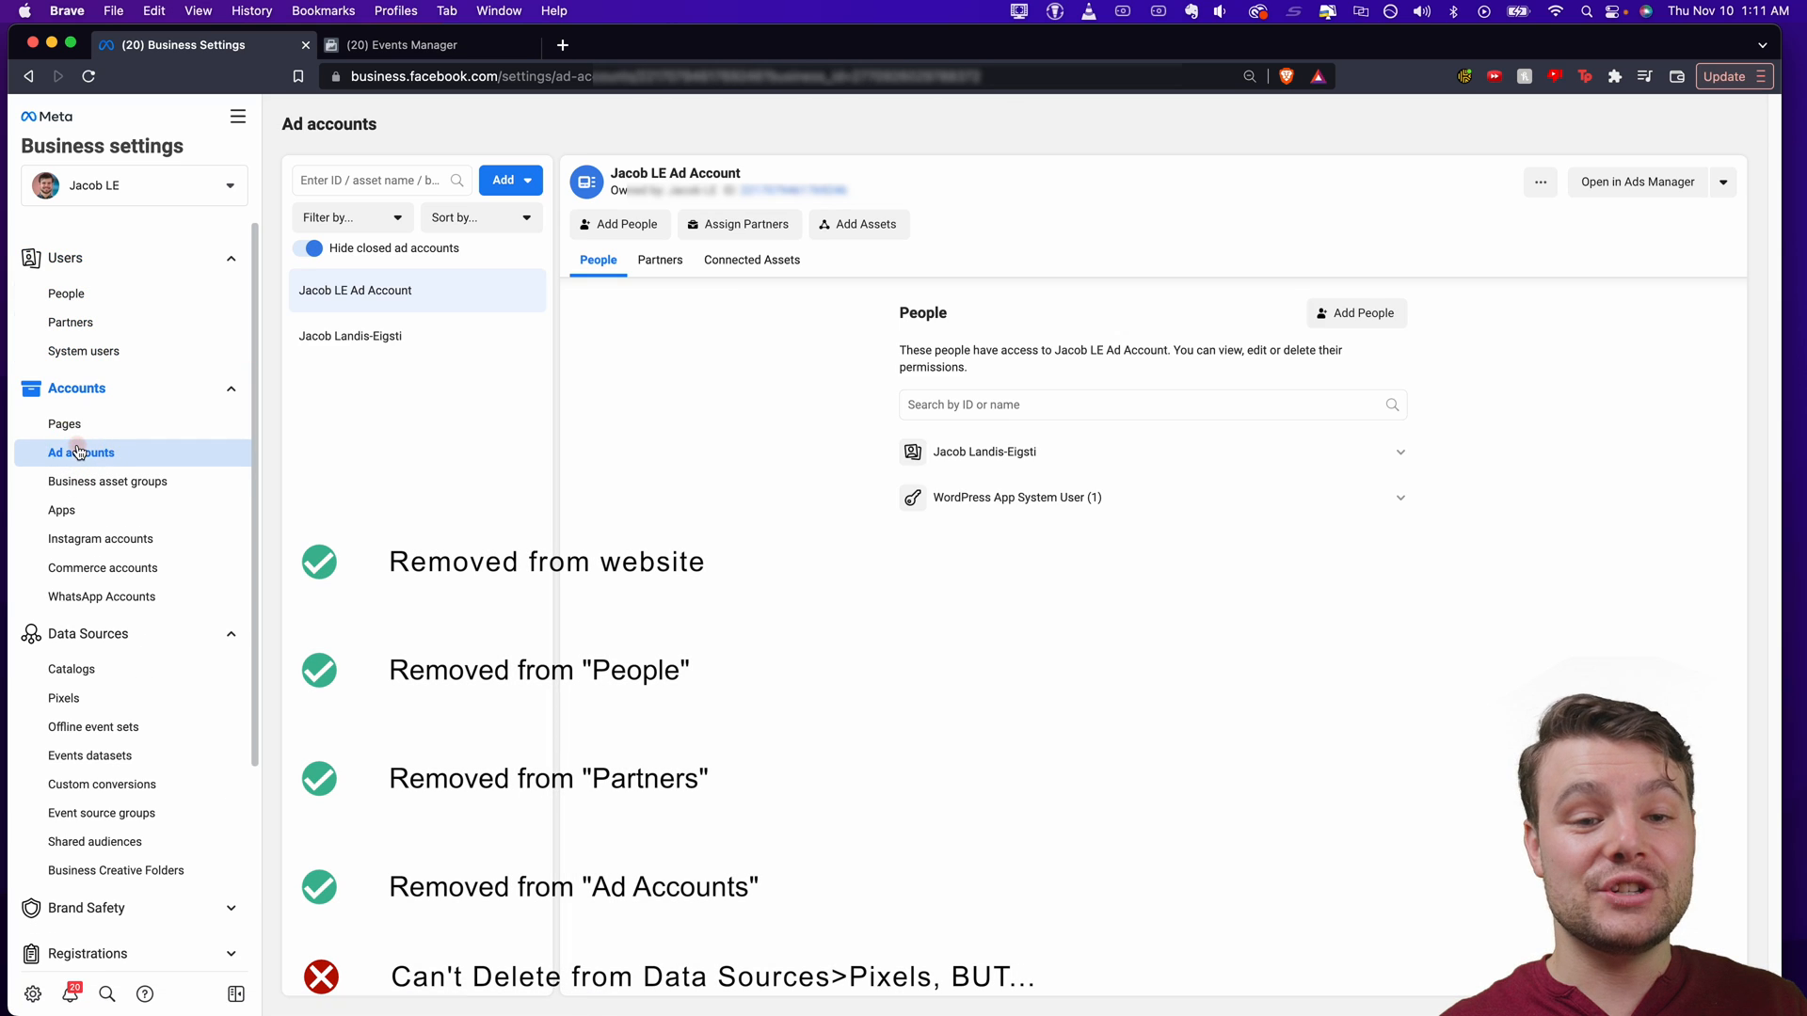
left_click(751, 260)
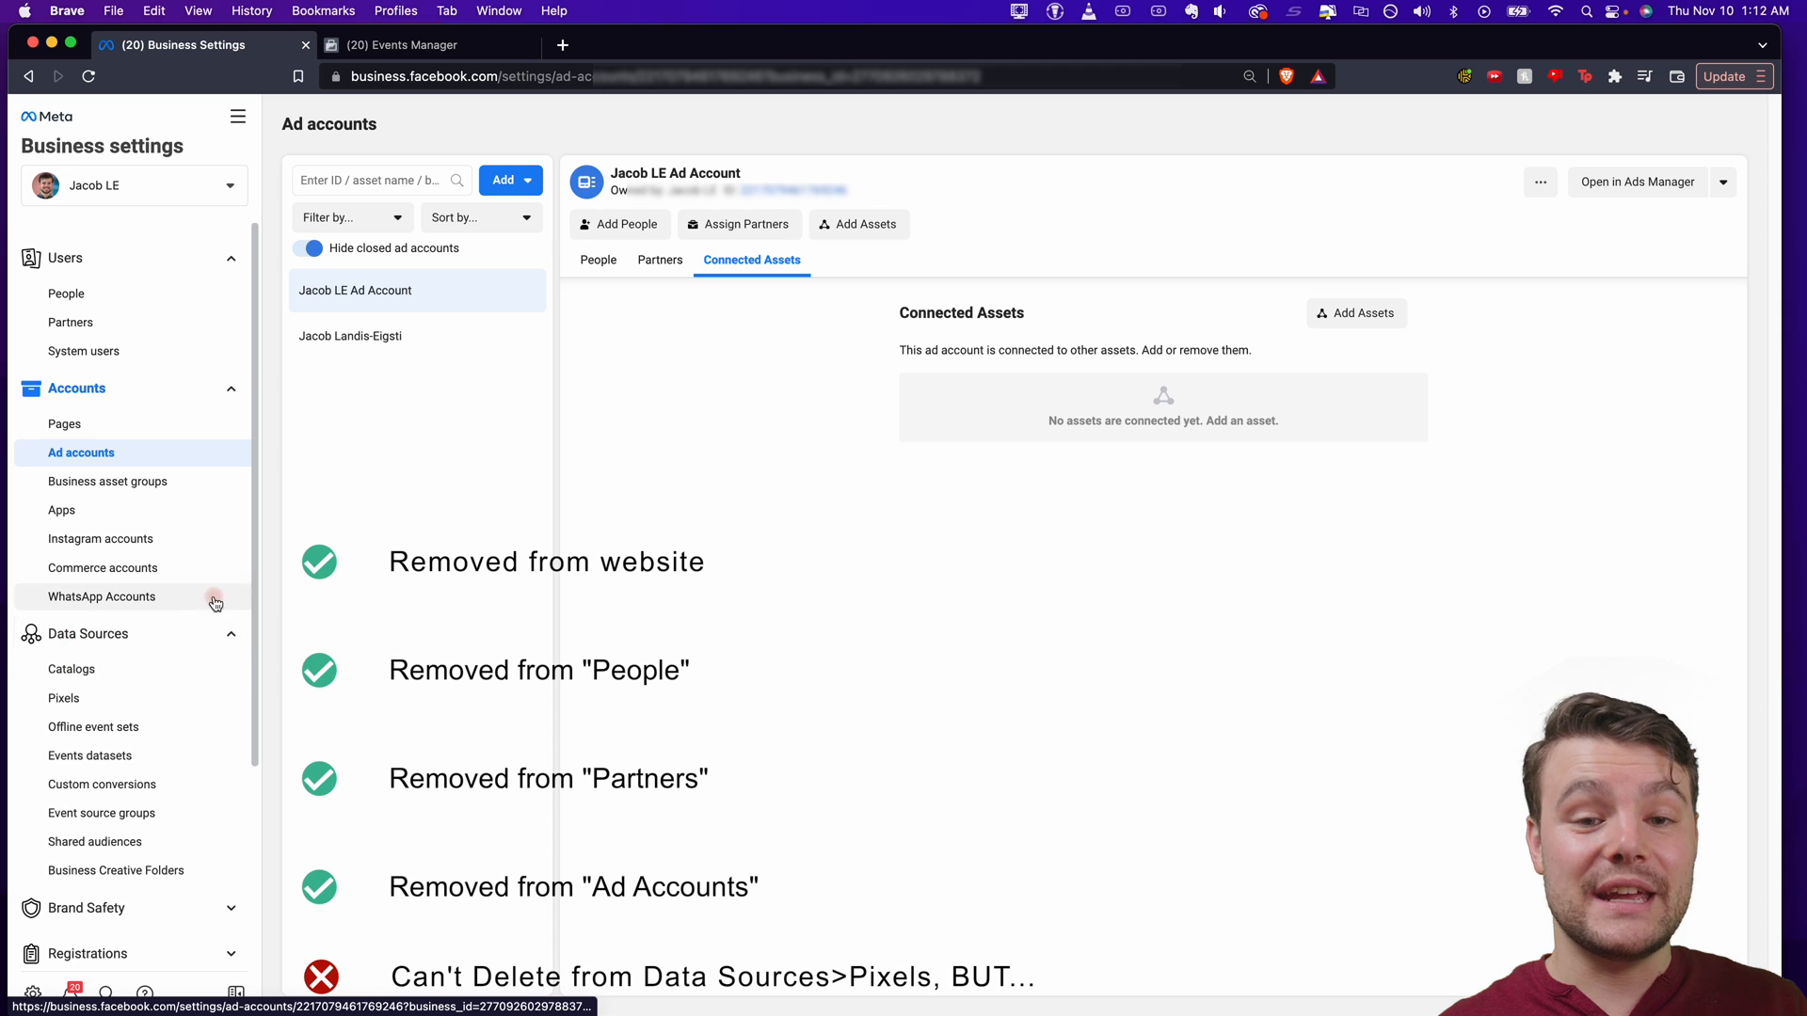
left_click(63, 698)
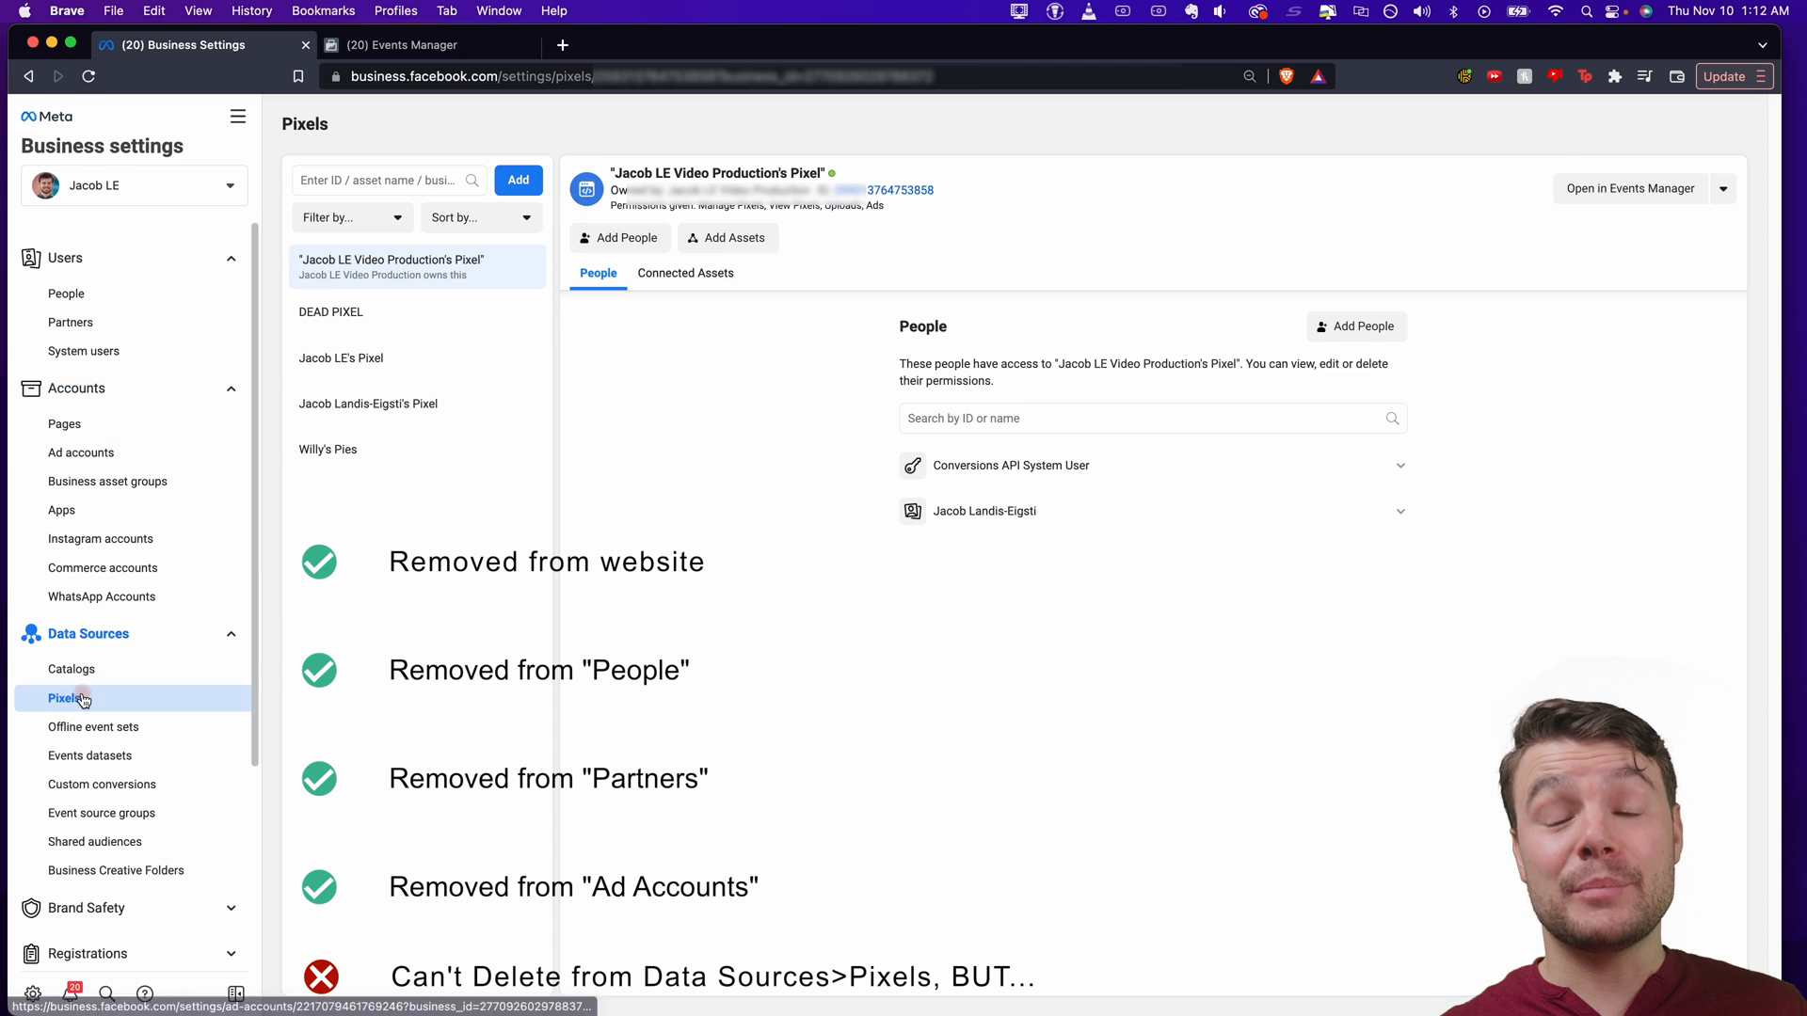